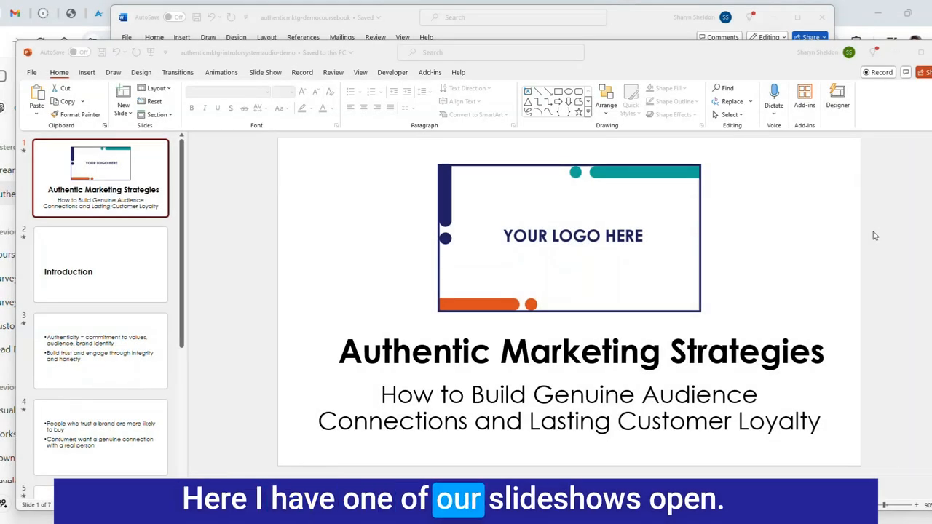
mouse_move(793, 226)
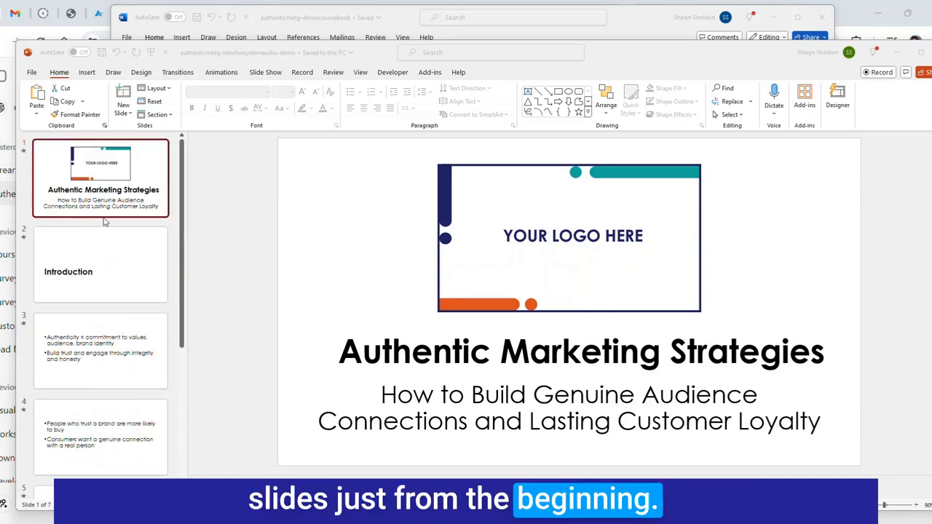
mouse_move(469, 204)
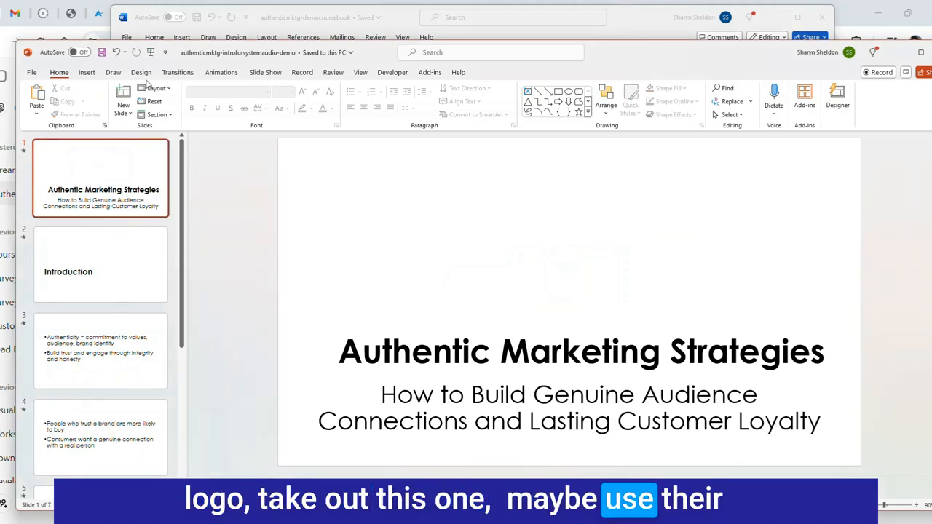
Step: Open Designer and give slide 3, on authenticity, the two-card layout
left_click(141, 72)
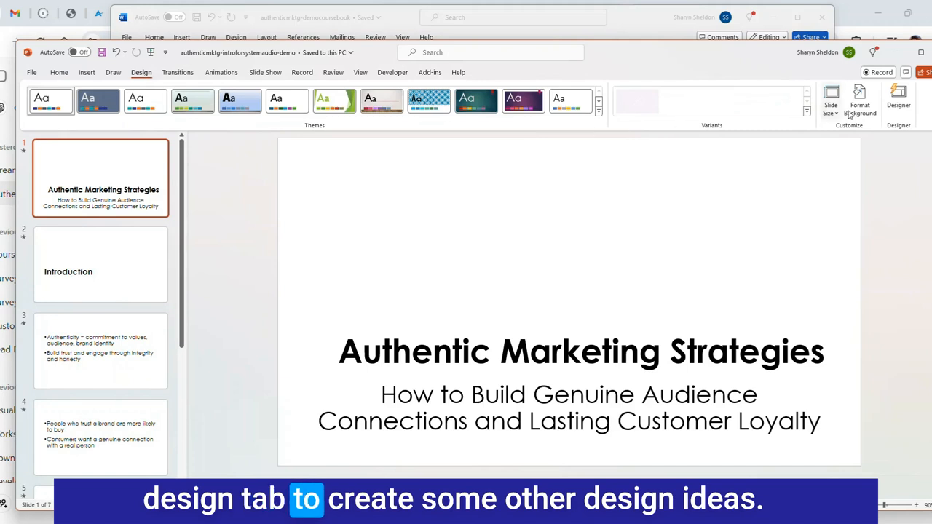
left_click(897, 99)
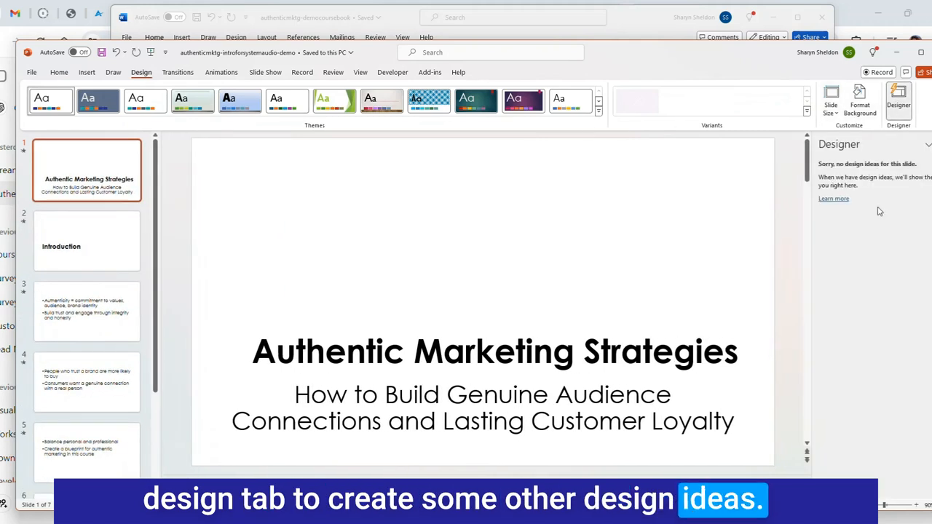
mouse_move(457, 254)
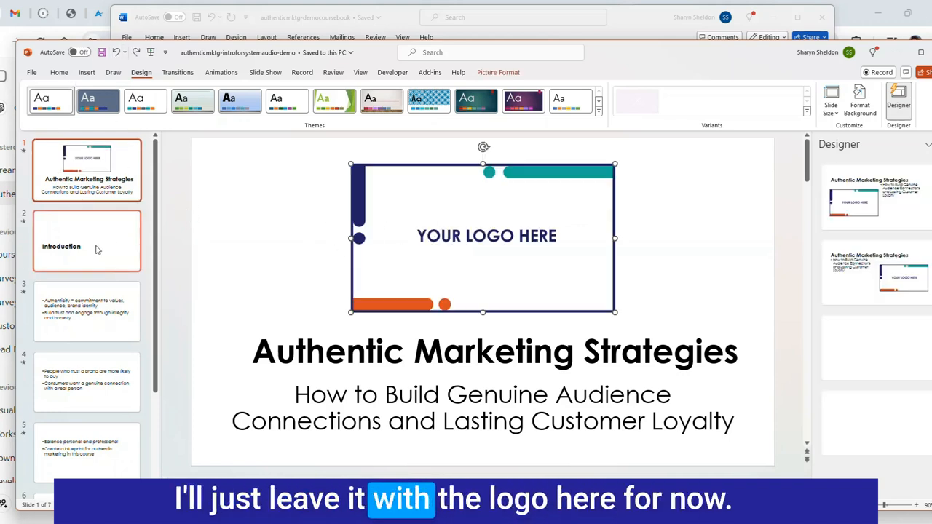
left_click(87, 241)
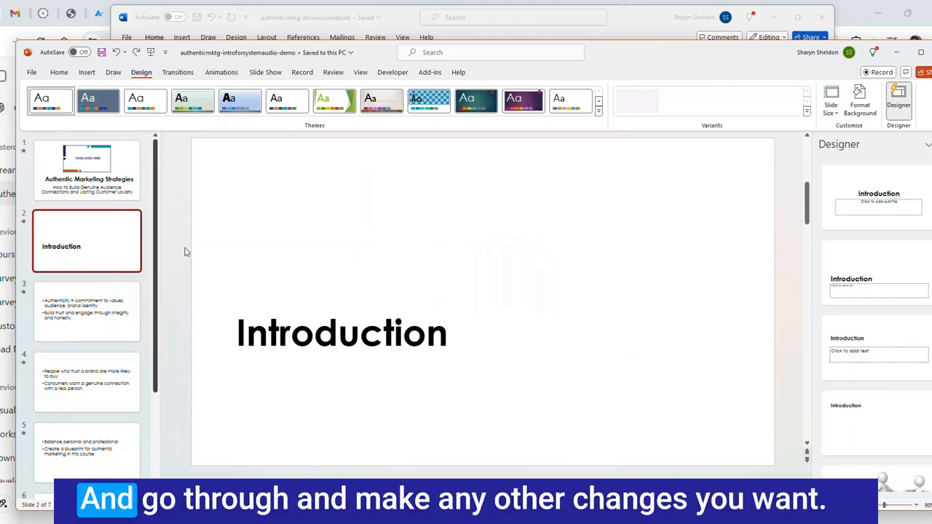
mouse_move(138, 339)
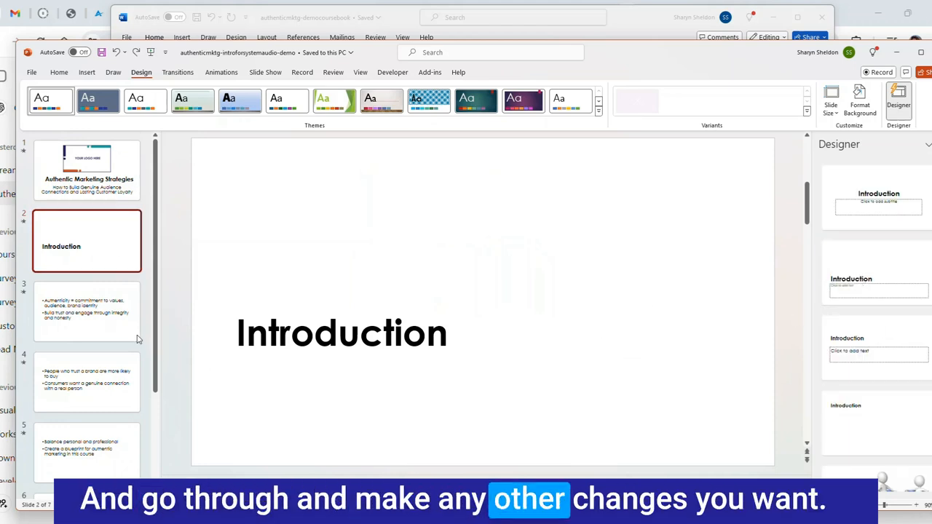
left_click(87, 312)
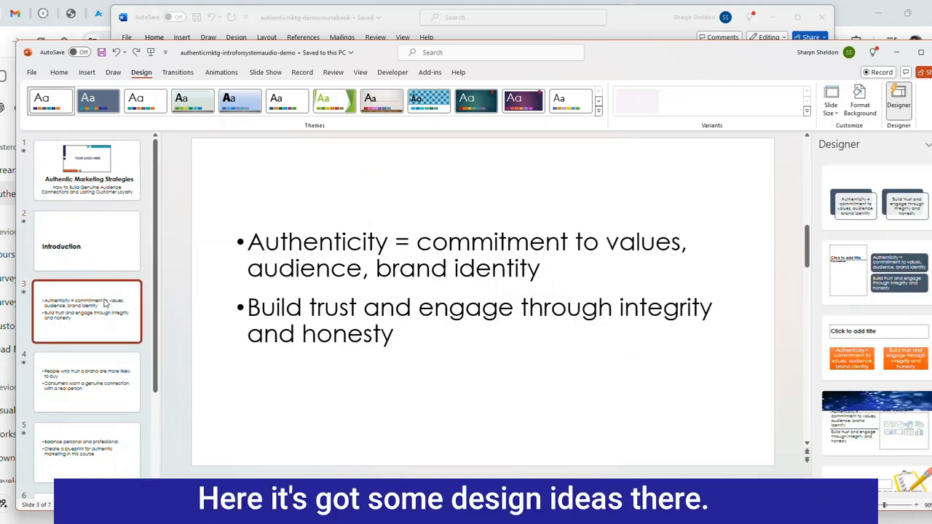
left_click(874, 200)
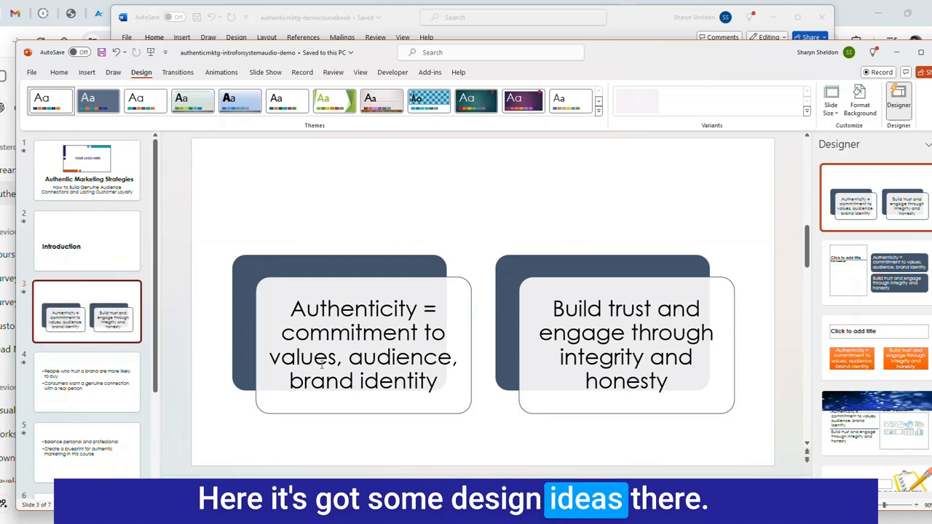
Step: Give slide 4, on trusting brands, a two-card layout and Action Steps an icon layout
left_click(86, 381)
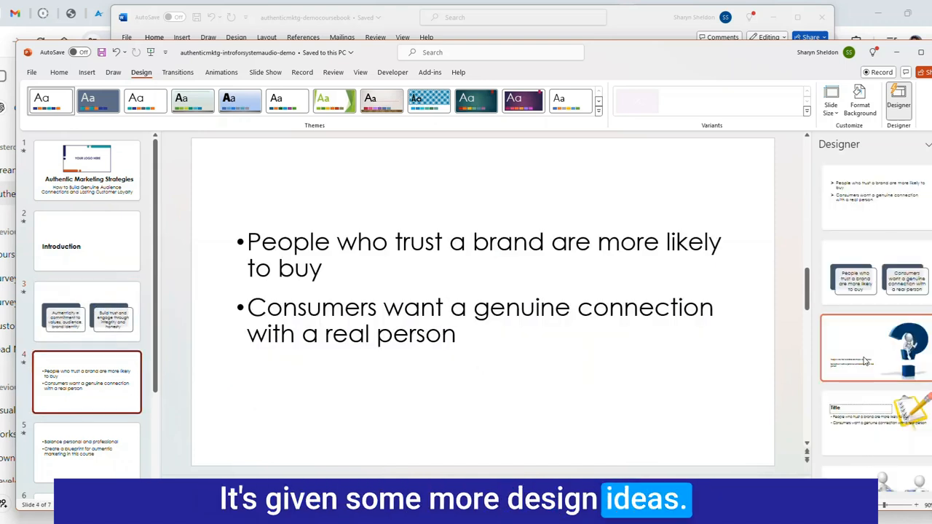
scroll("down", 3)
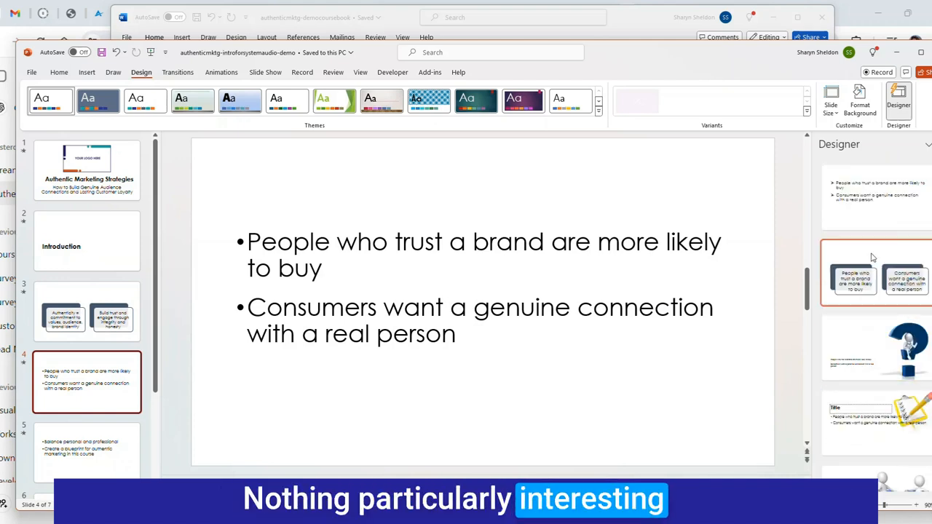
left_click(874, 273)
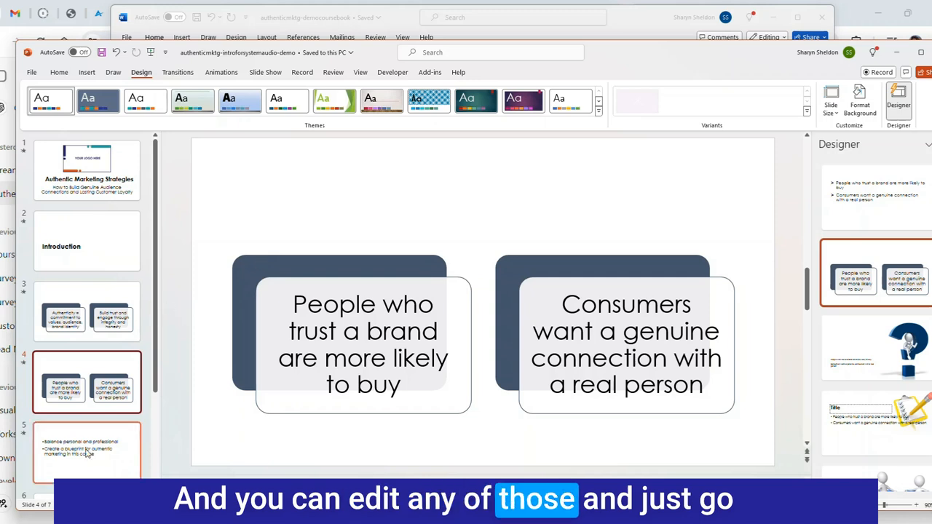
left_click(86, 451)
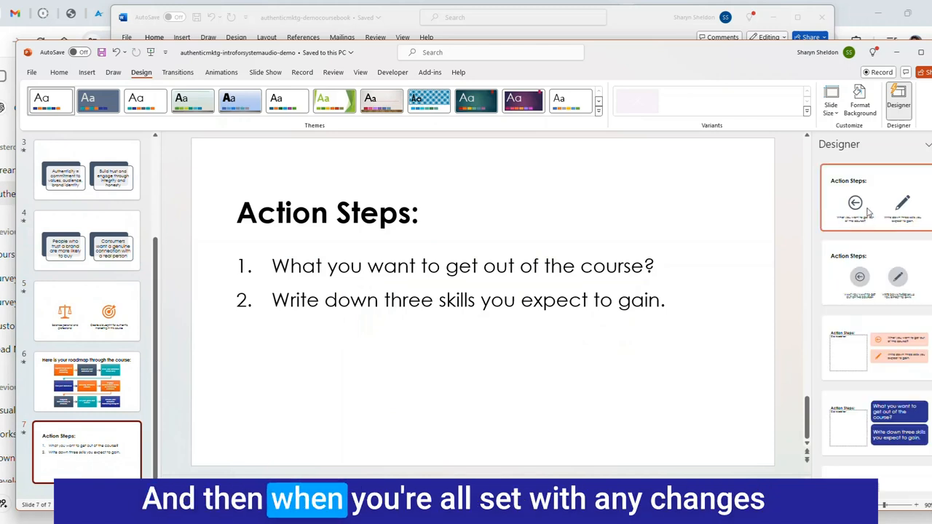
left_click(874, 198)
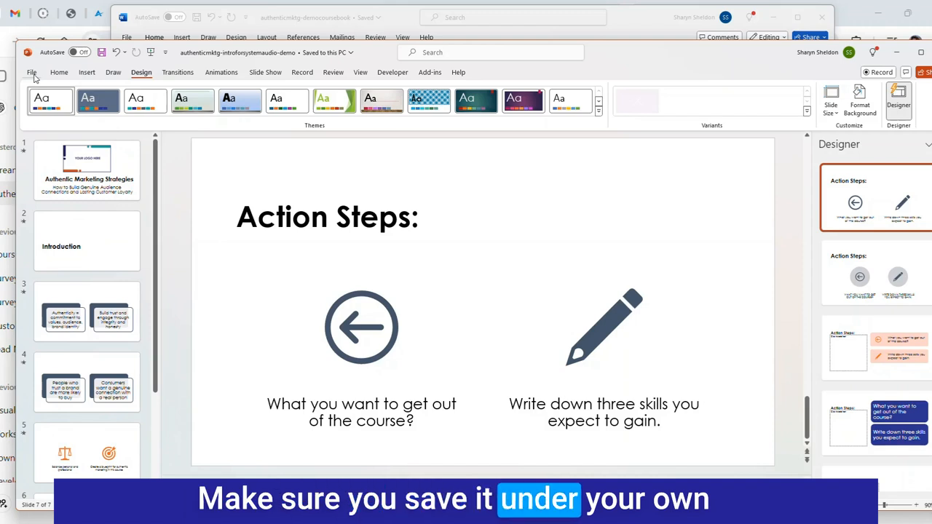
Step: Save As to This PC, keeping the existing name and file type
left_click(31, 72)
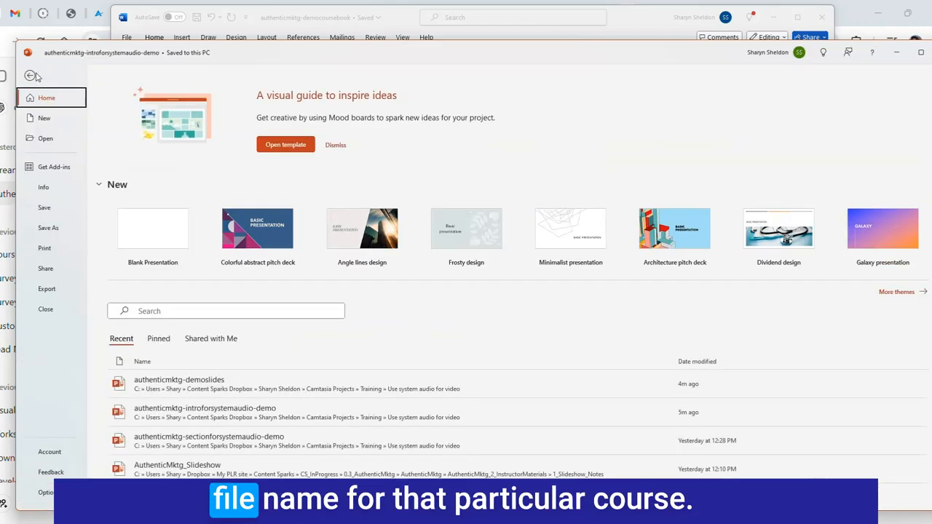
mouse_move(57, 273)
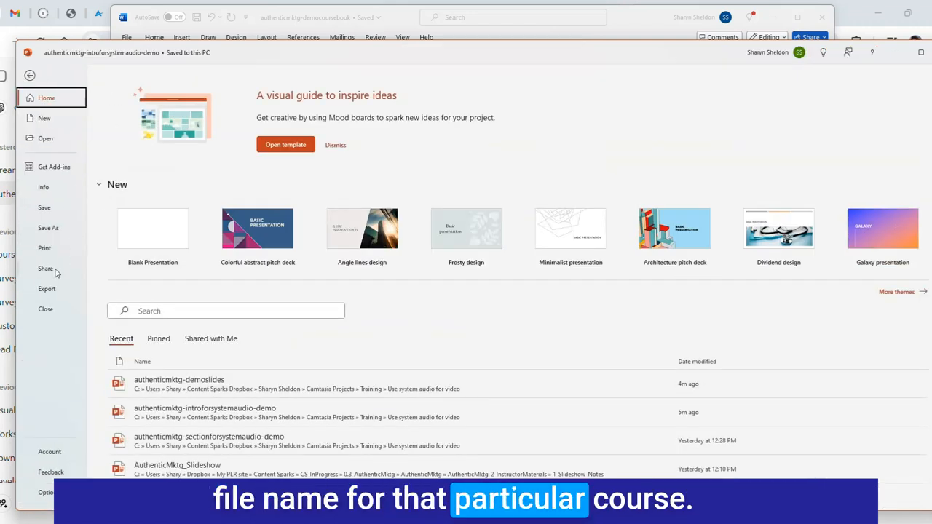
left_click(48, 227)
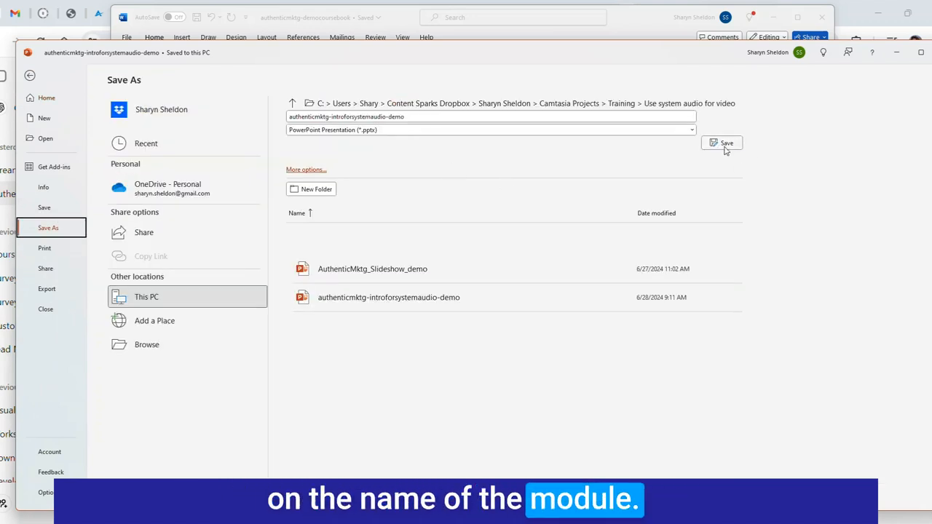
left_click(722, 143)
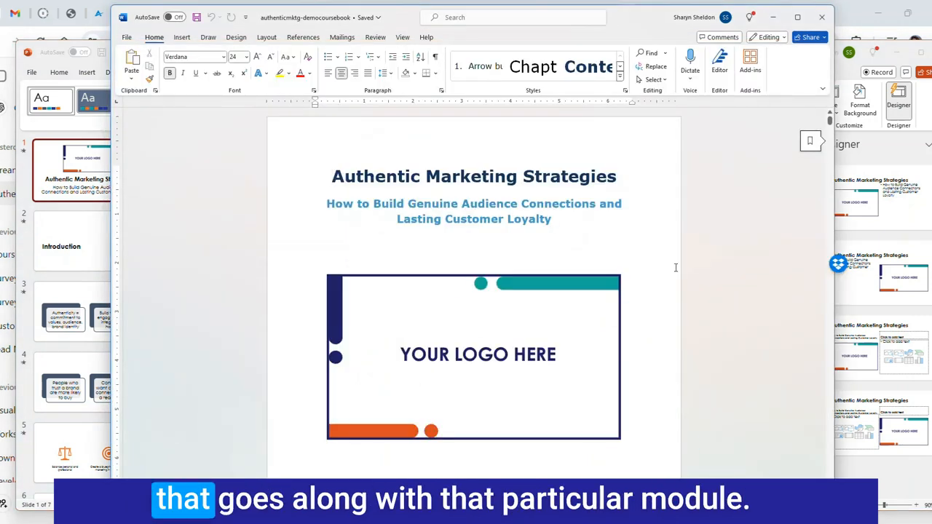
Step: Scroll through the Word course book to the Introduction chapter's text
scroll("down", 3)
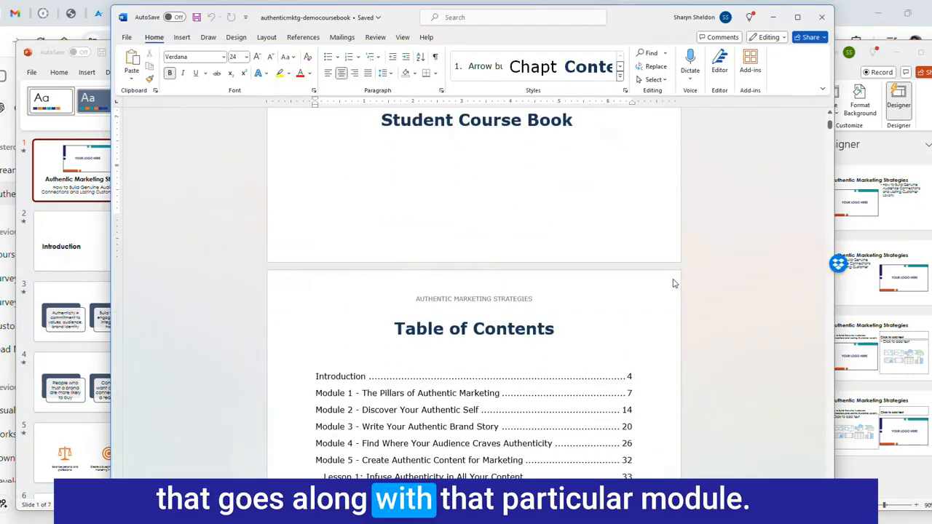
scroll("down", 3)
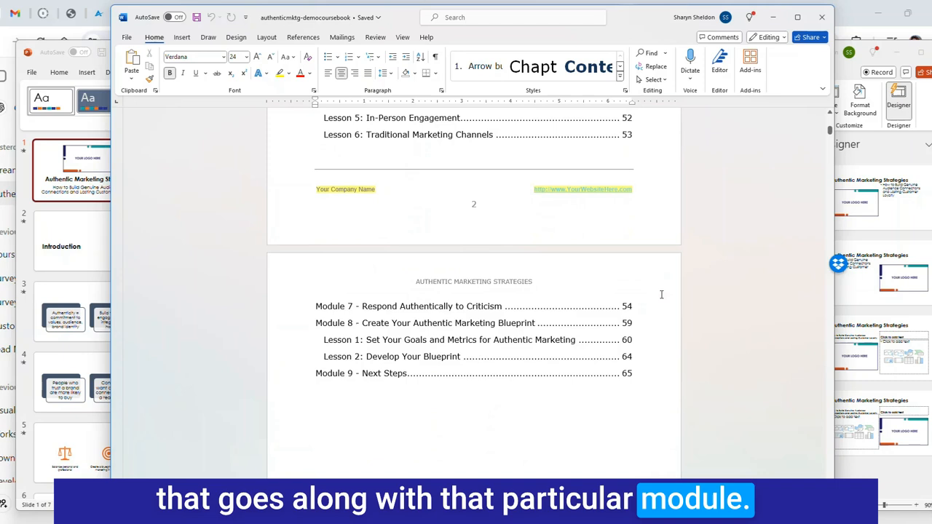
scroll("down", 3)
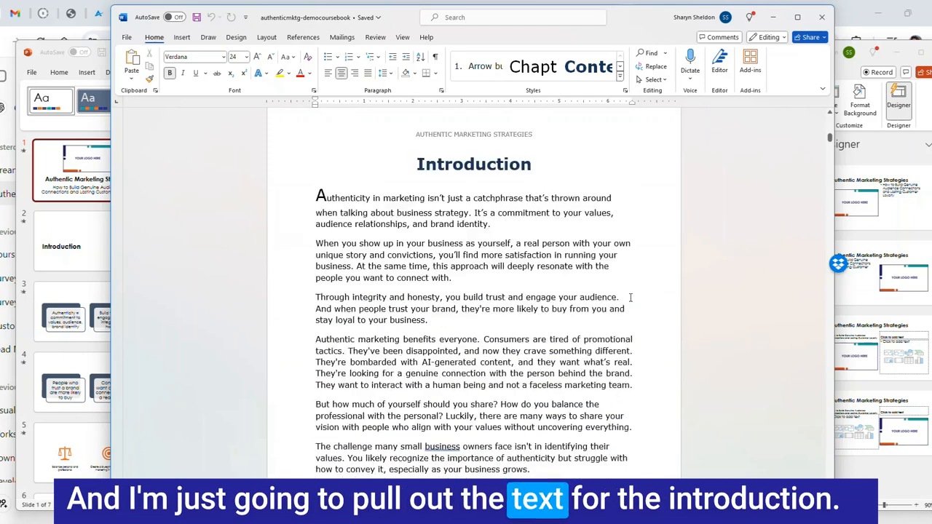
scroll("up", 3)
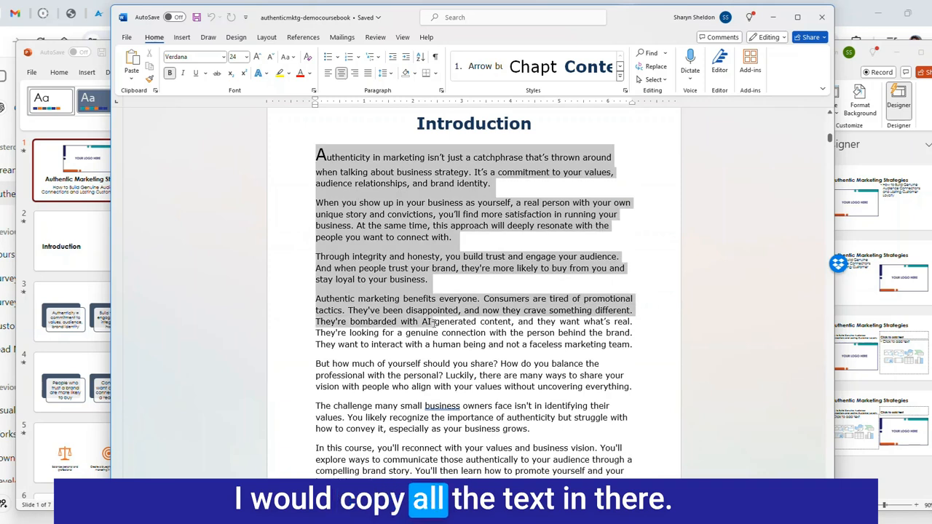
scroll("down", 3)
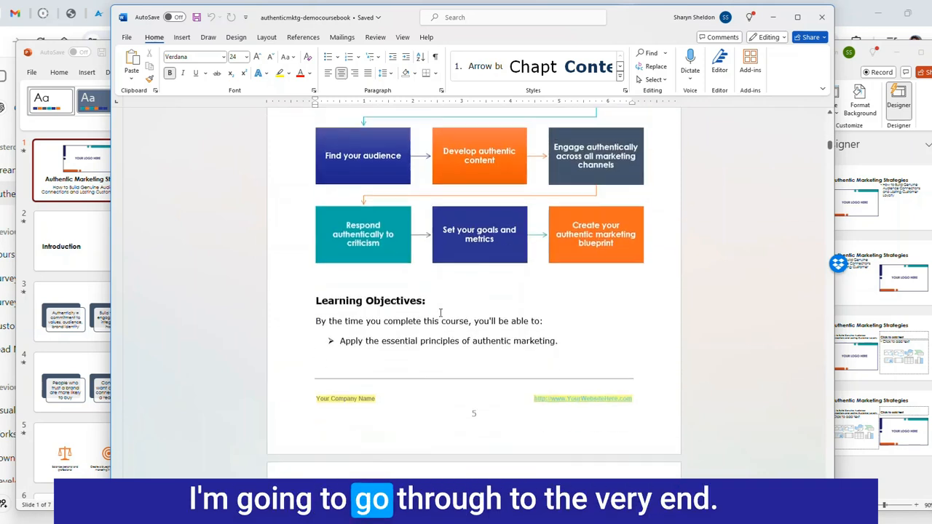
scroll("down", 3)
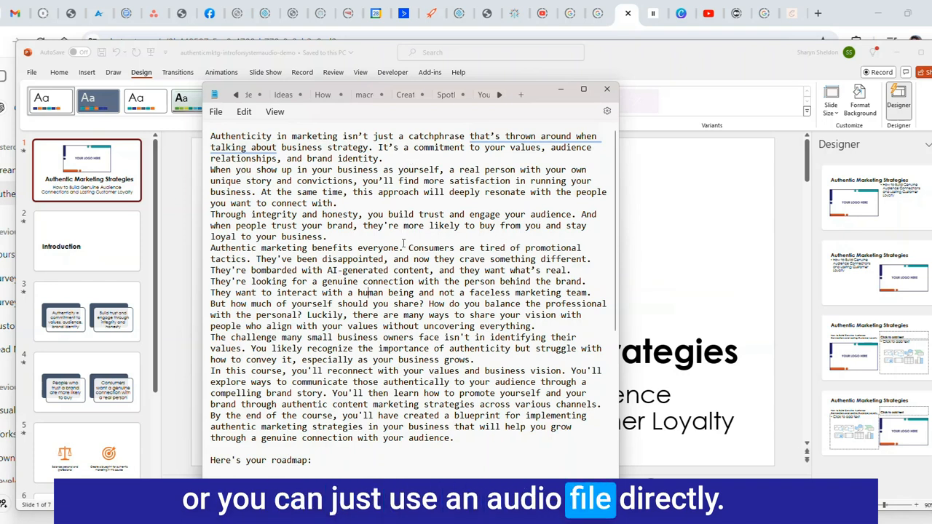
Step: Scroll the pasted Notepad script from the roadmap through to the Module 1 hand-off
scroll("down", 3)
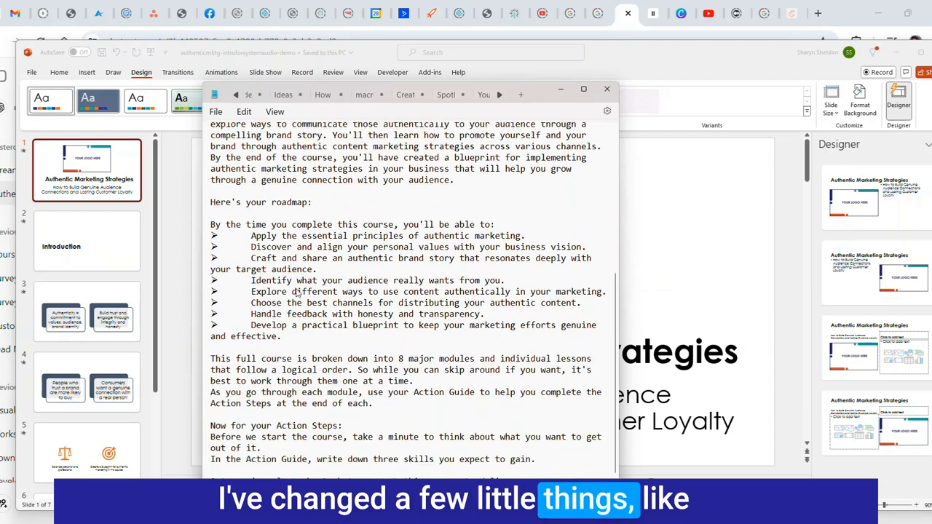
scroll("down", 3)
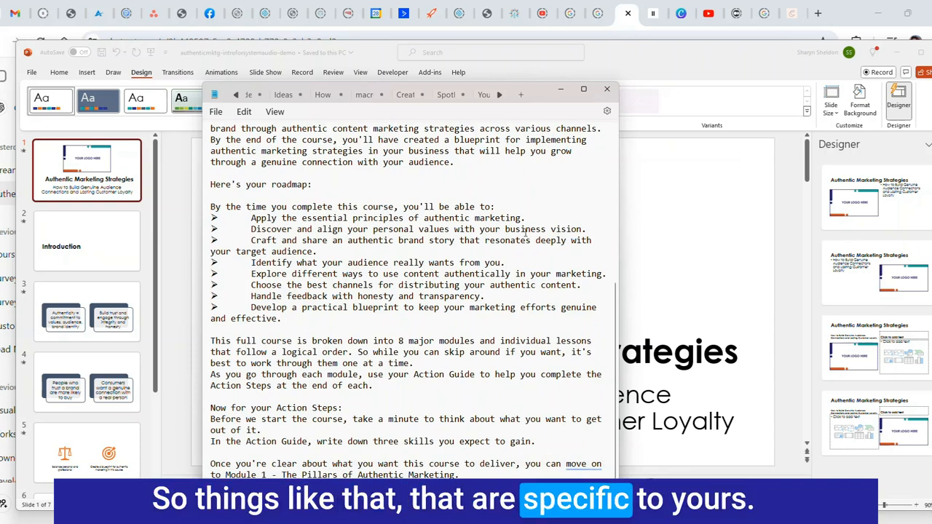
scroll("up", 3)
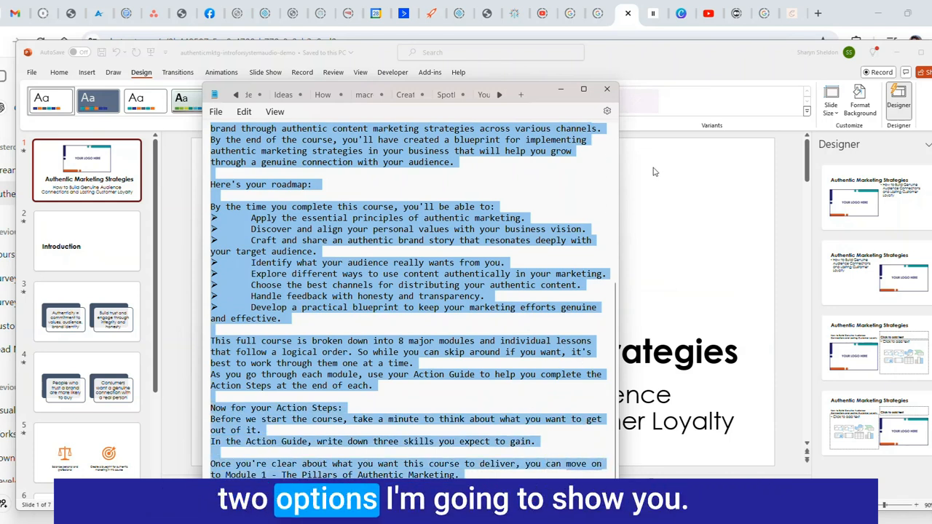
Step: Review the 1,724-character script in ElevenLabs and generate speech with the Matilda voice
left_click(653, 13)
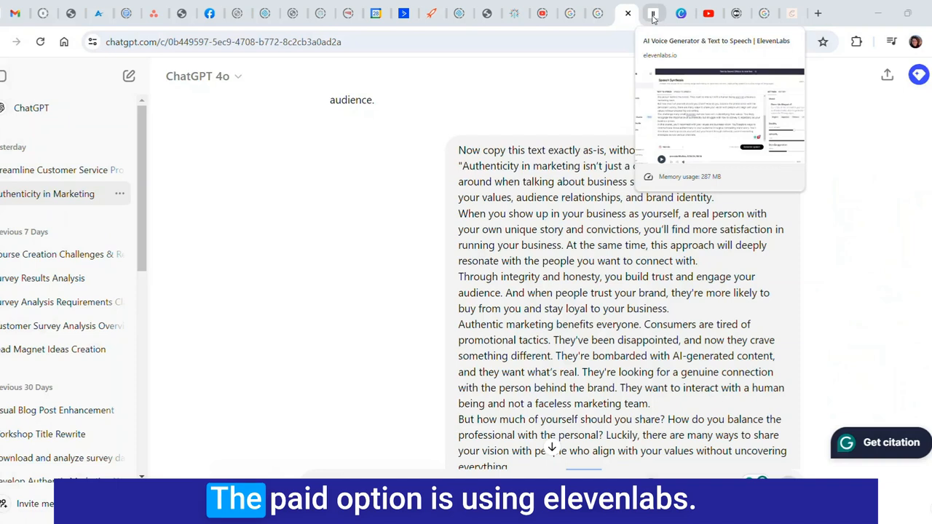
left_click(653, 14)
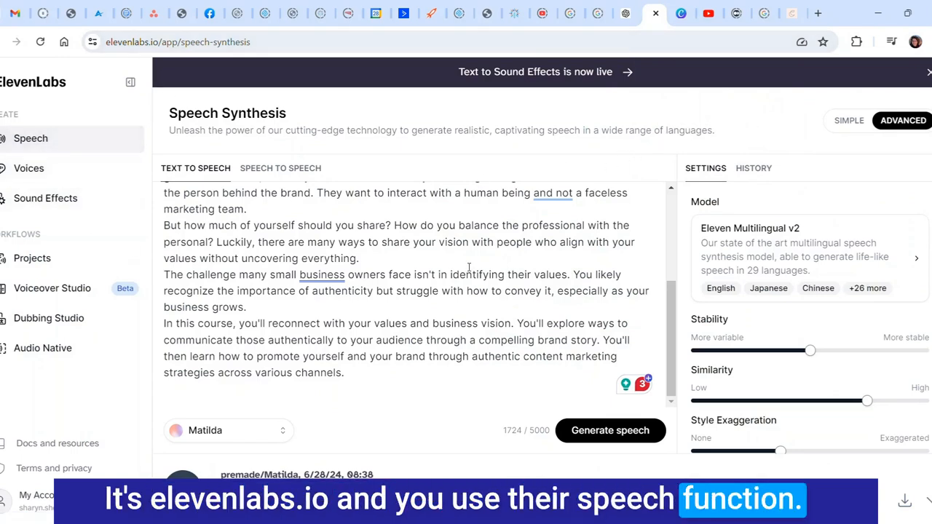
scroll("up", 3)
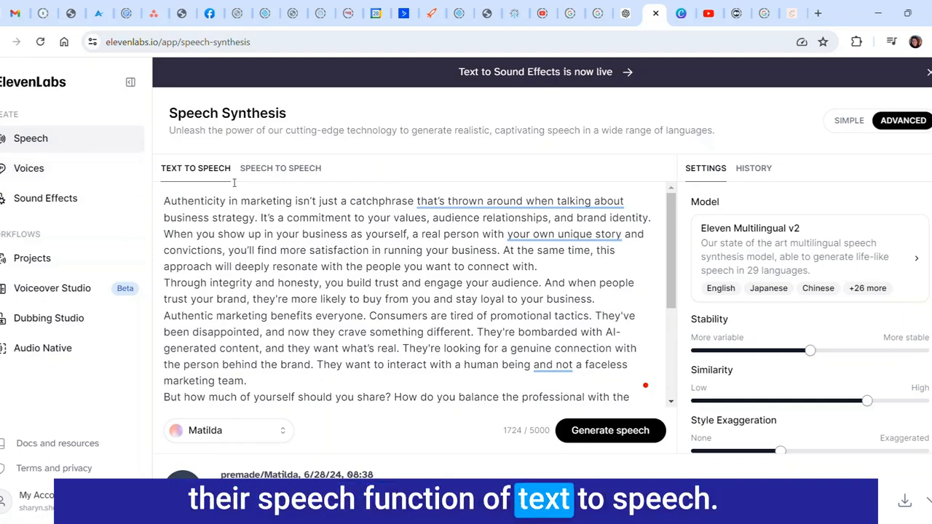
scroll("down", 3)
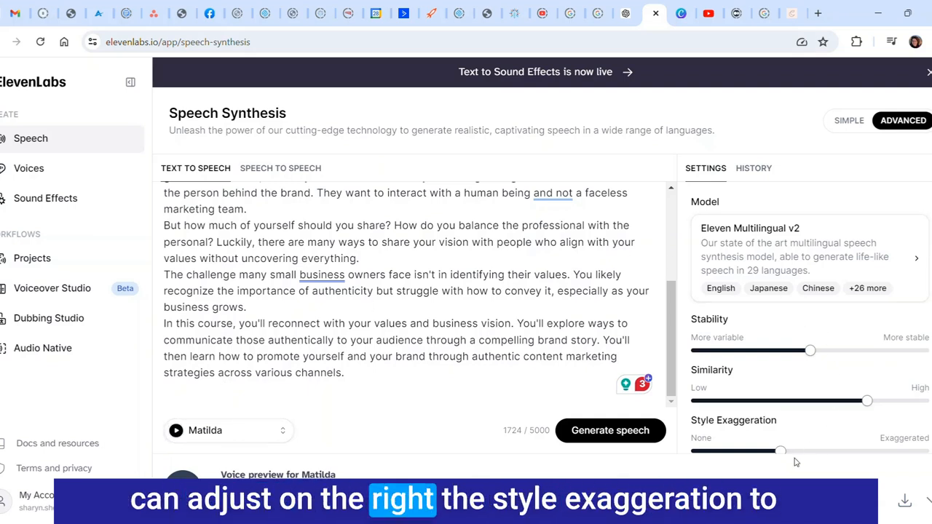
mouse_move(804, 444)
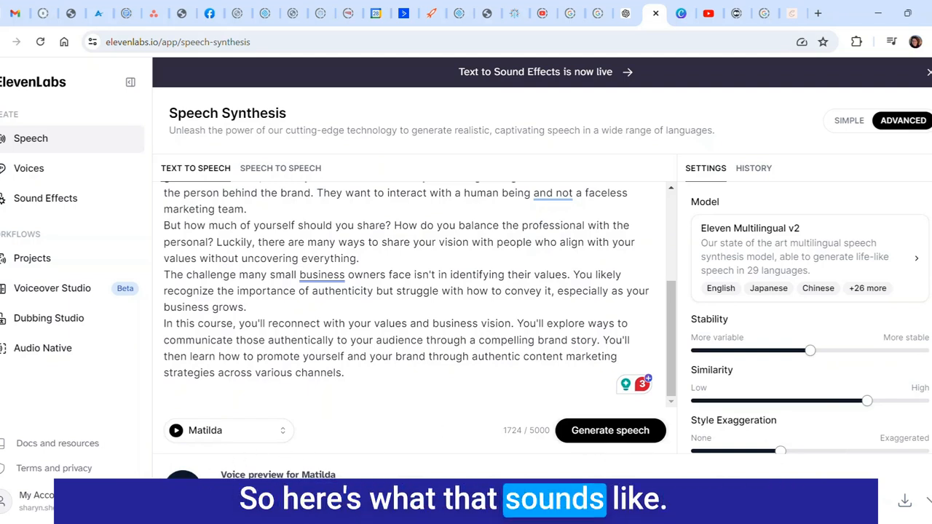
left_click(610, 431)
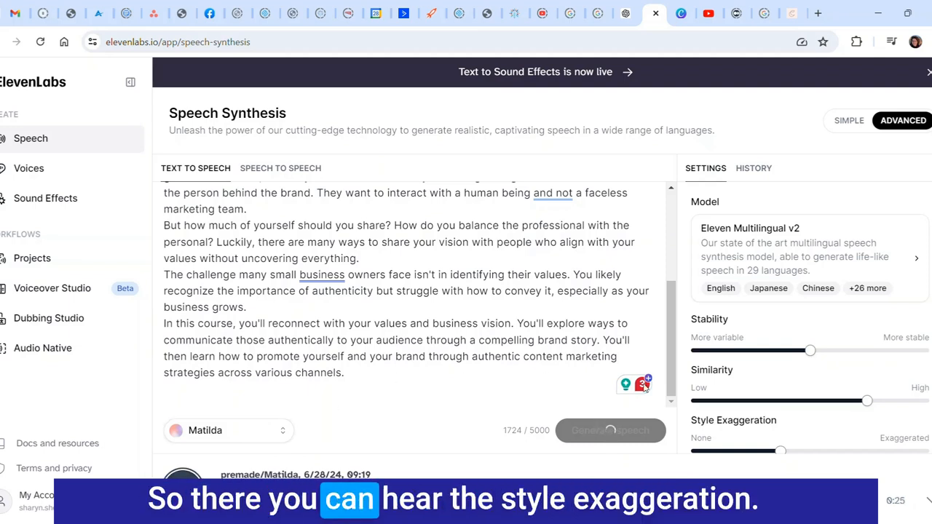
mouse_move(891, 466)
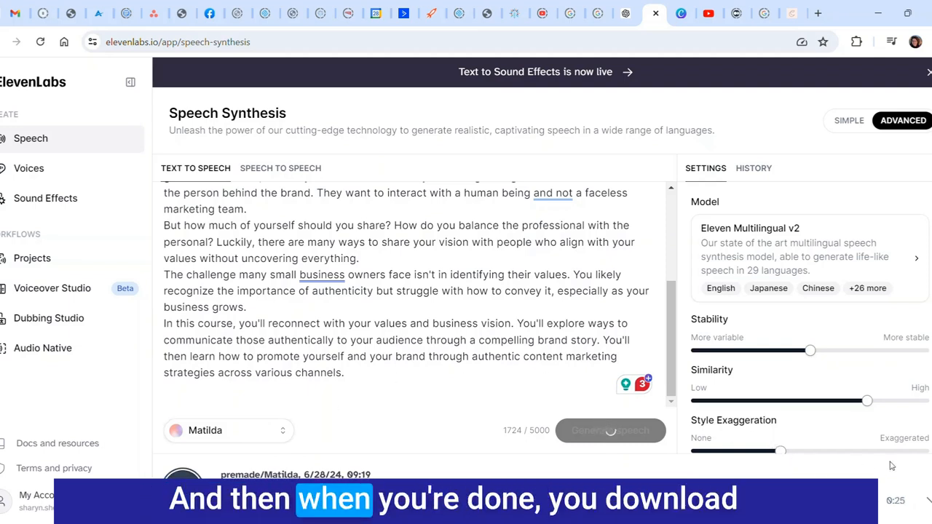
mouse_move(483, 396)
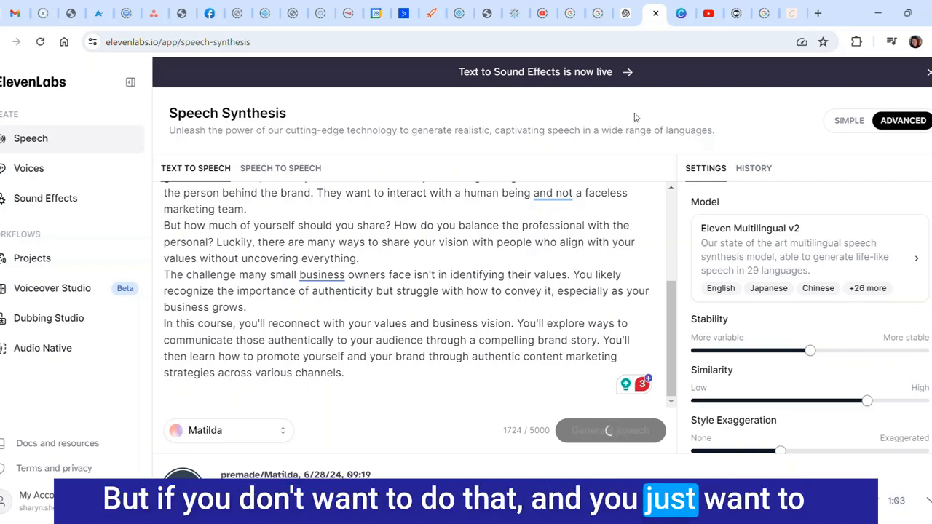
mouse_move(625, 13)
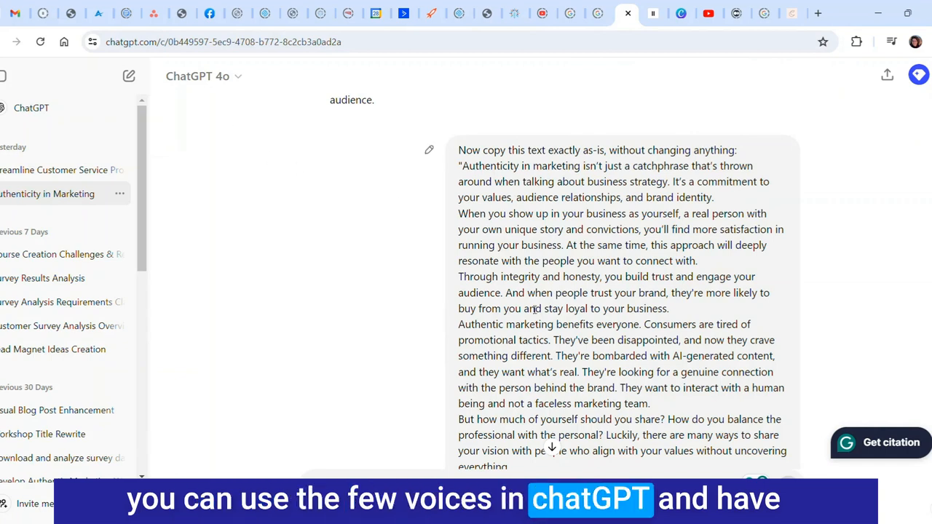
Step: Scroll through ChatGPT's verbatim introduction script reply and start reading it aloud
scroll("down", 3)
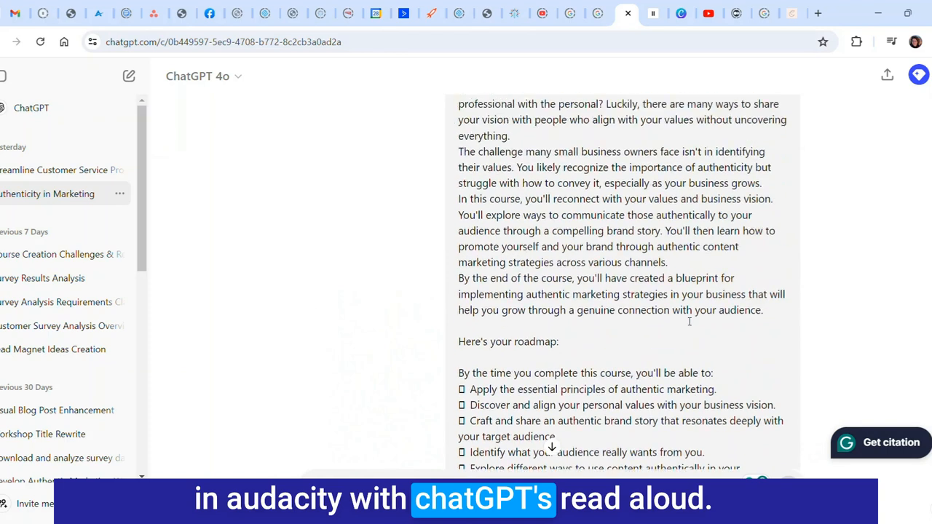
scroll("down", 3)
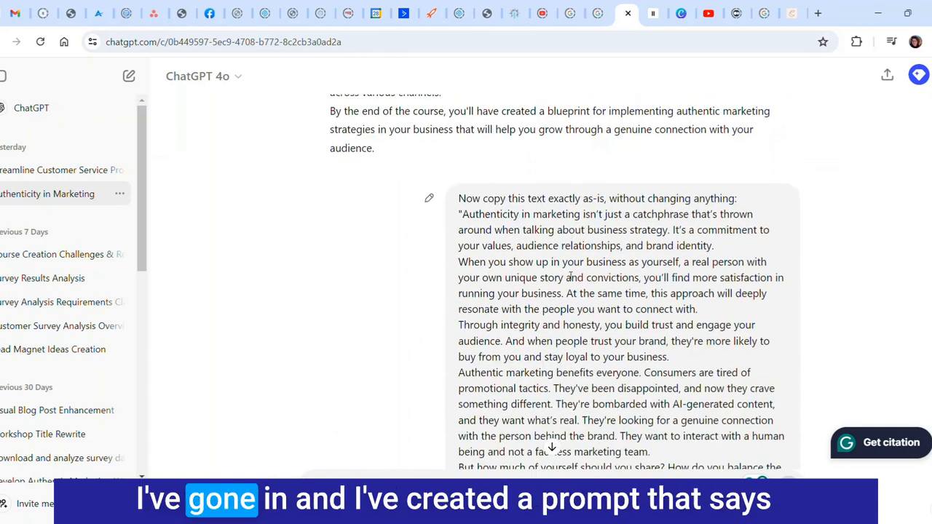
scroll("down", 3)
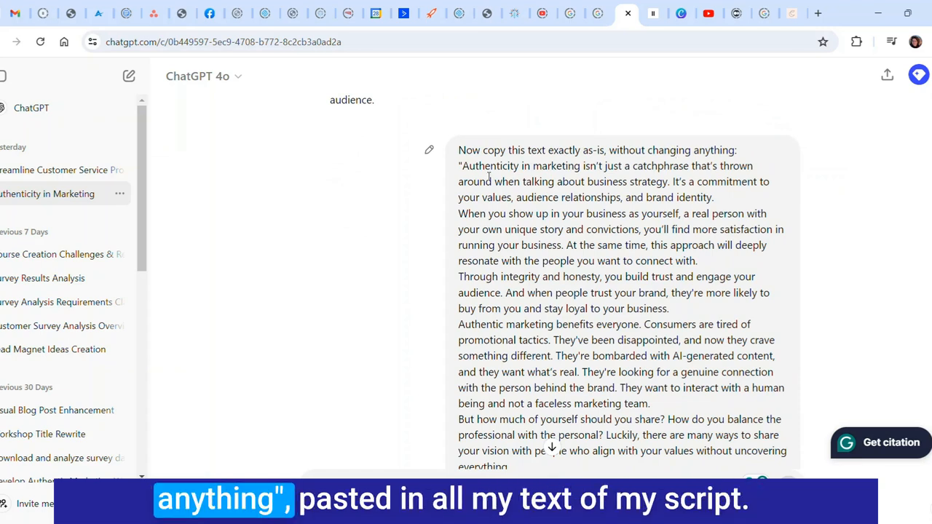
scroll("down", 3)
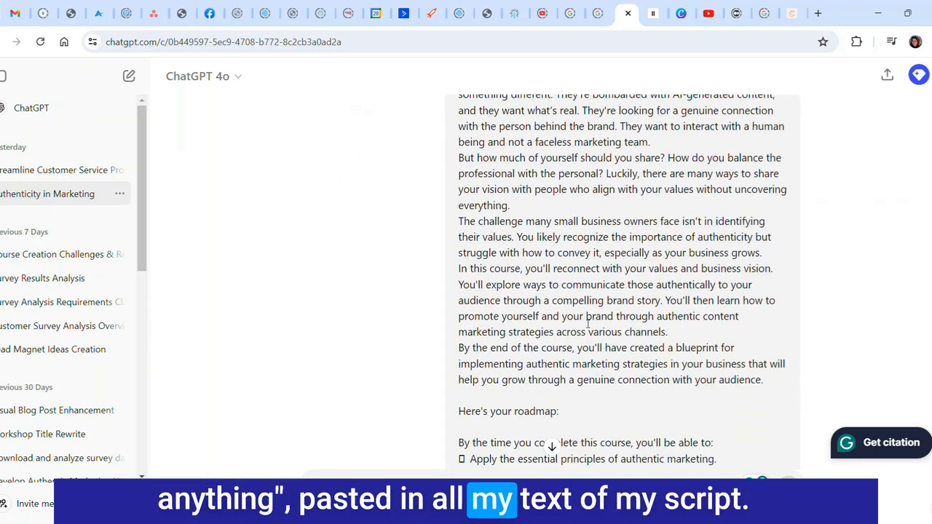
scroll("up", 3)
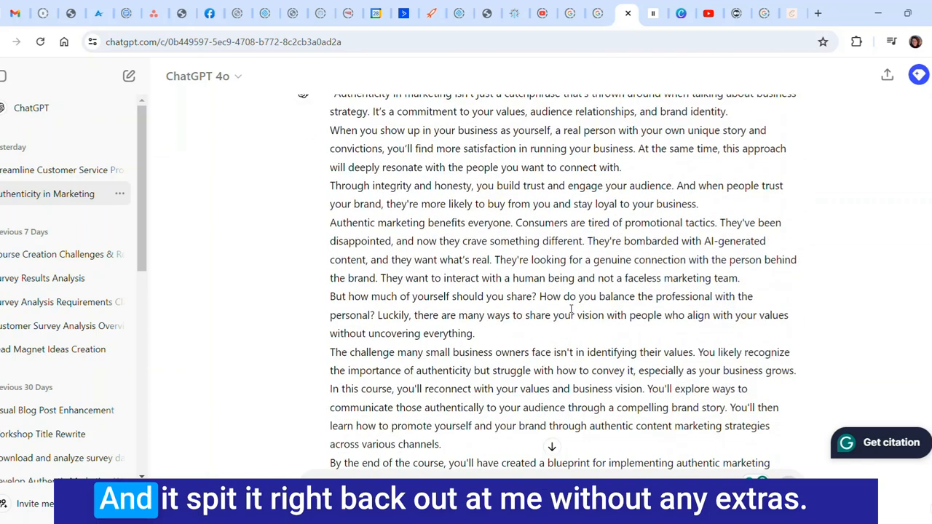
scroll("up", 3)
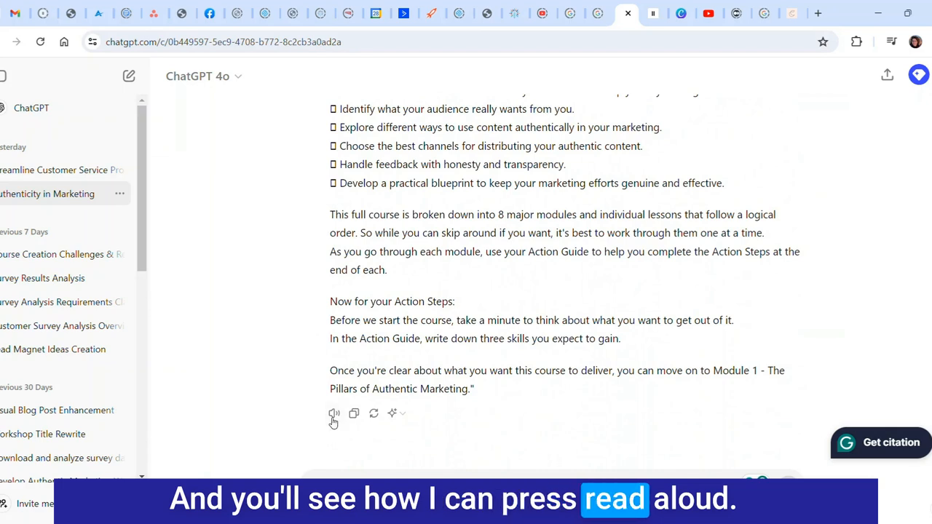
left_click(333, 412)
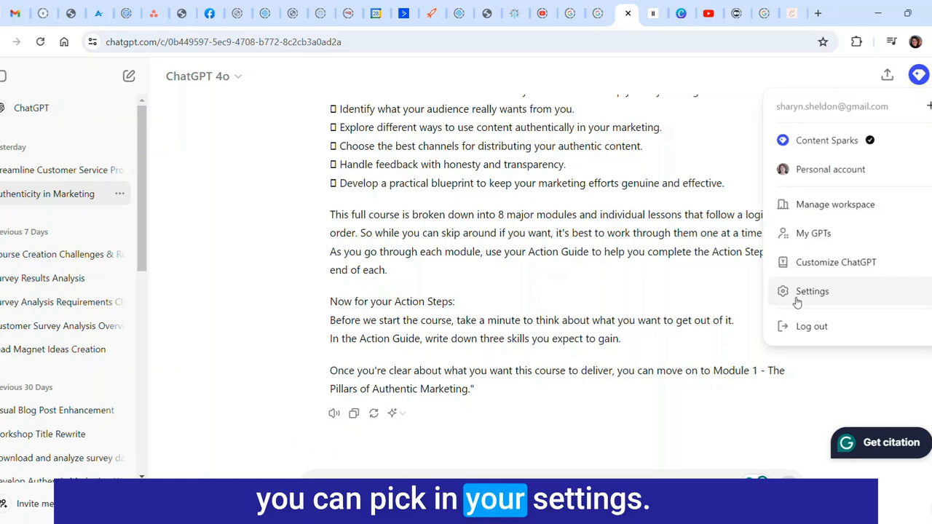
left_click(811, 290)
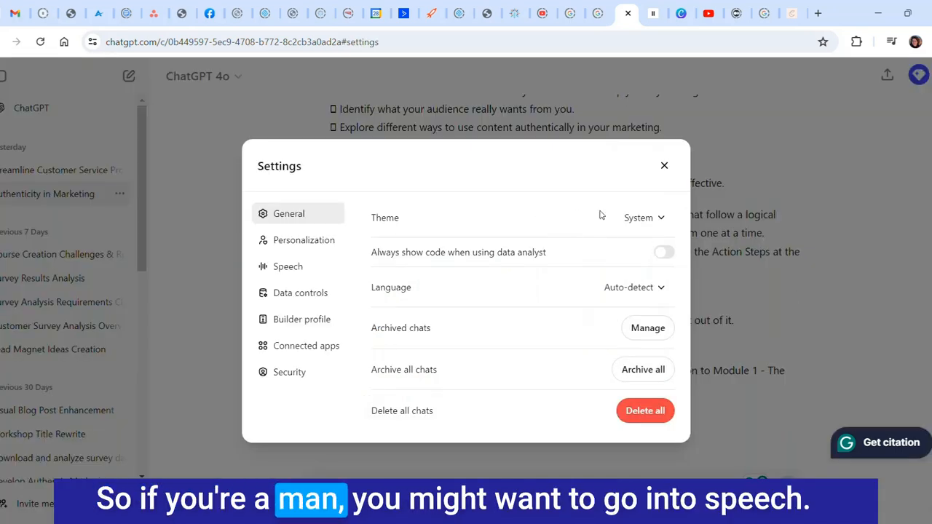
left_click(287, 265)
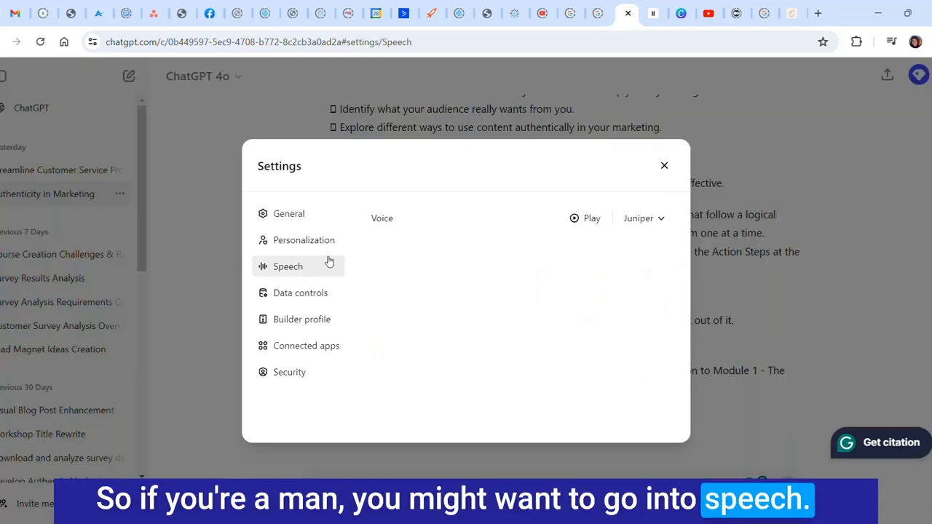
left_click(643, 219)
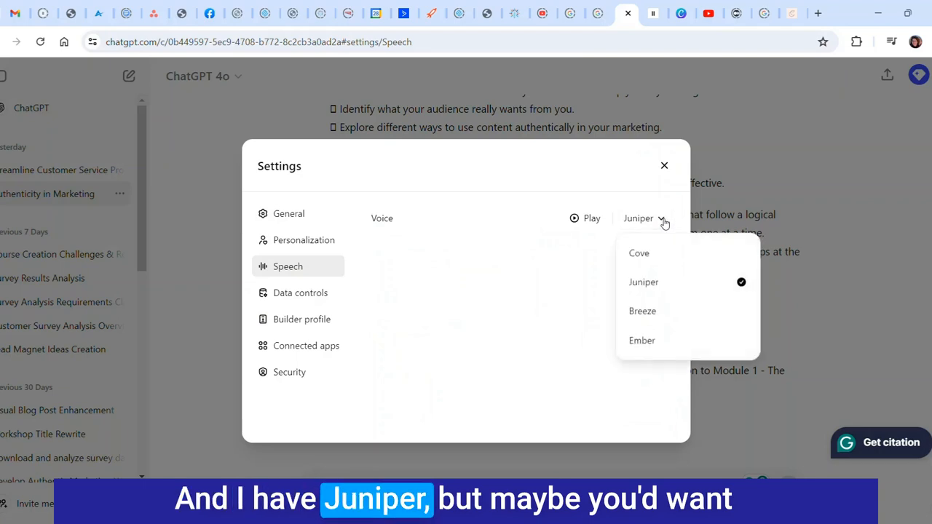
left_click(638, 253)
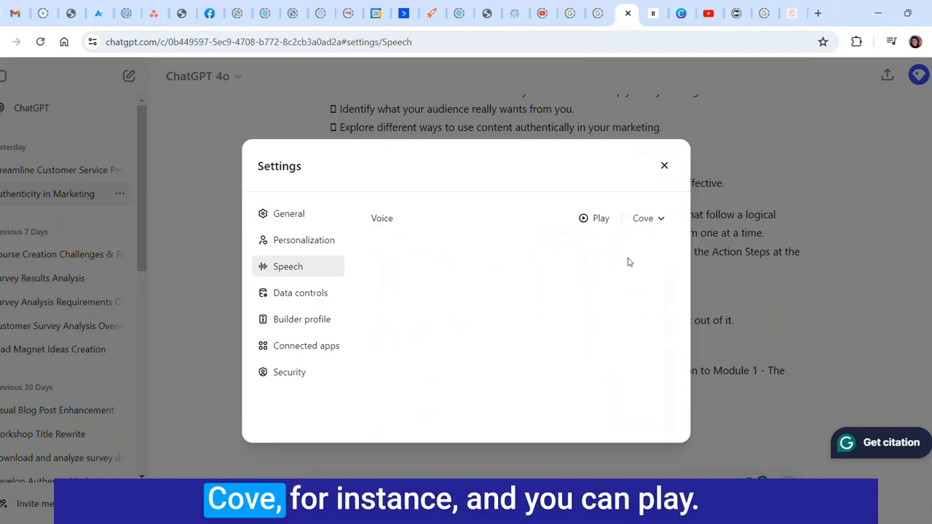
left_click(594, 218)
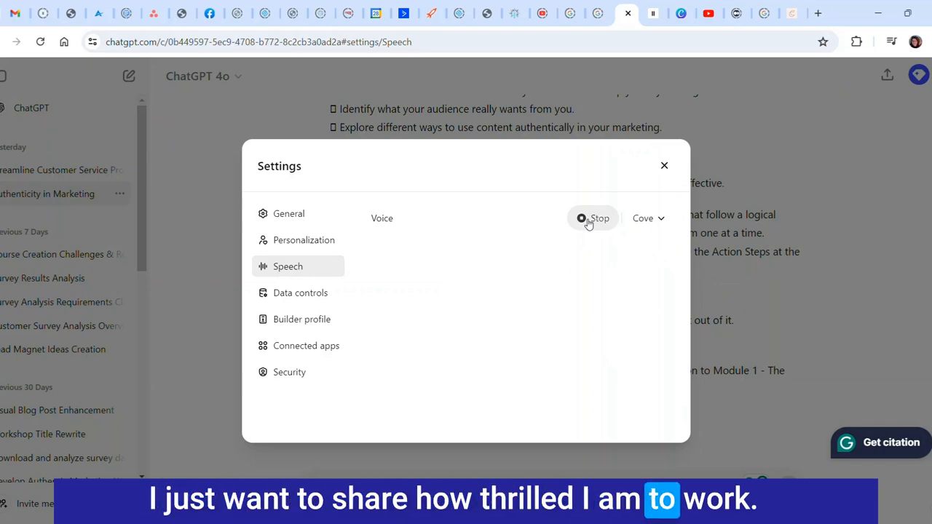
left_click(647, 218)
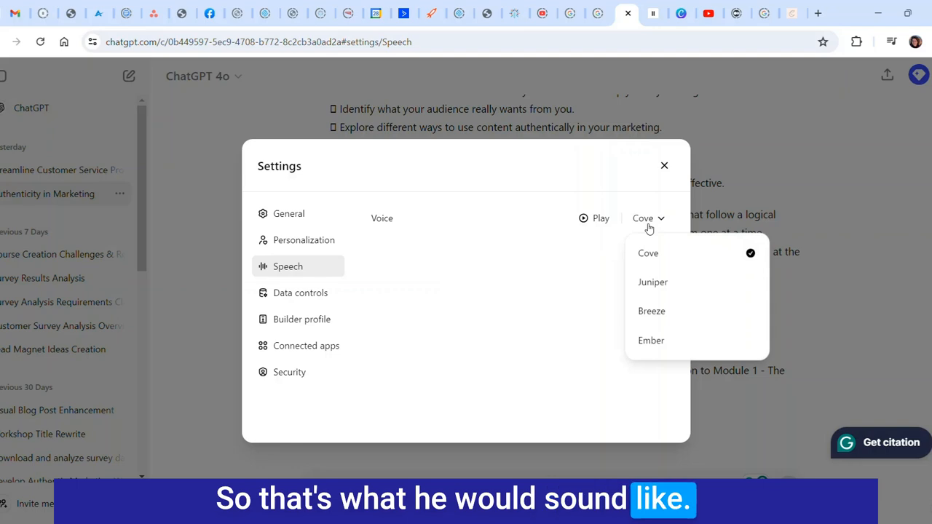
left_click(652, 282)
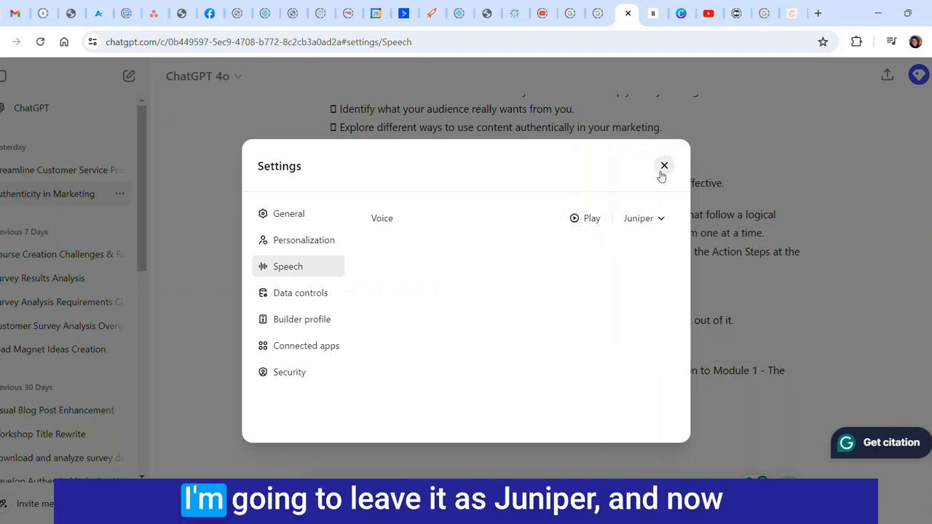
left_click(664, 166)
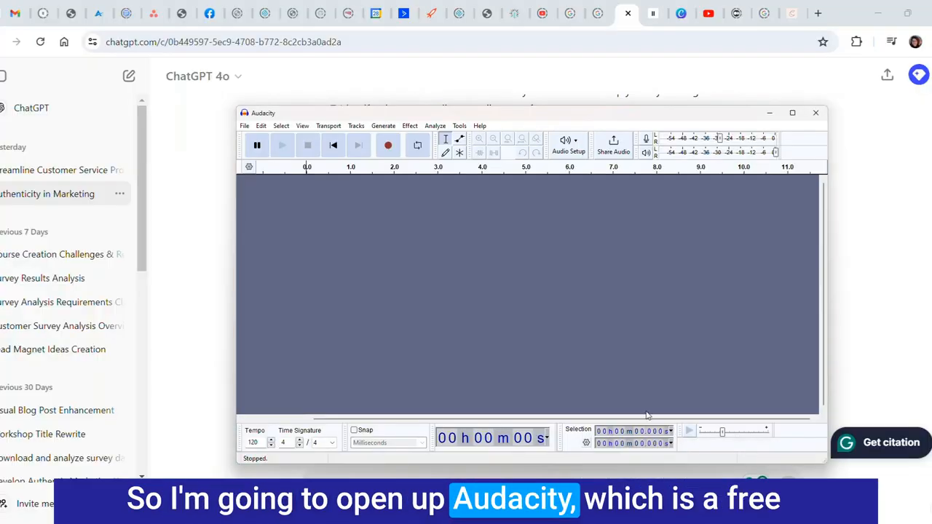
mouse_move(394, 183)
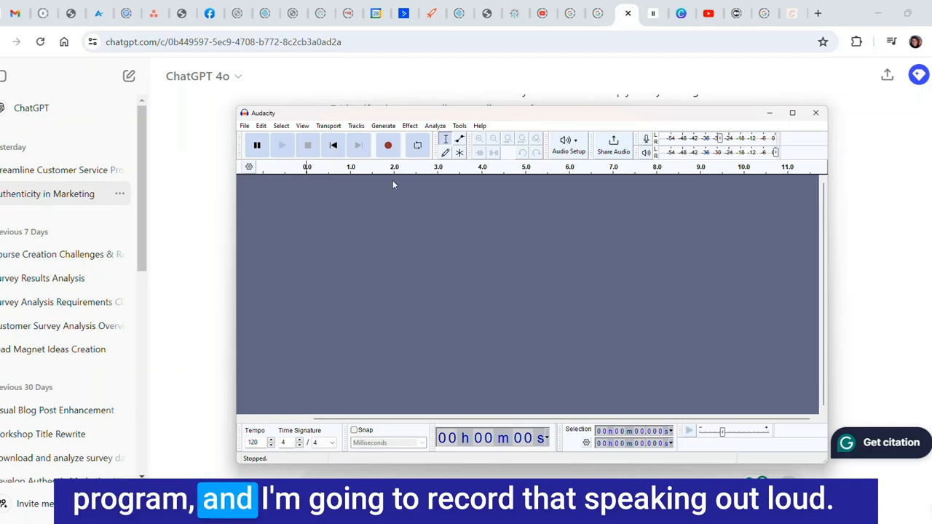
mouse_move(479, 272)
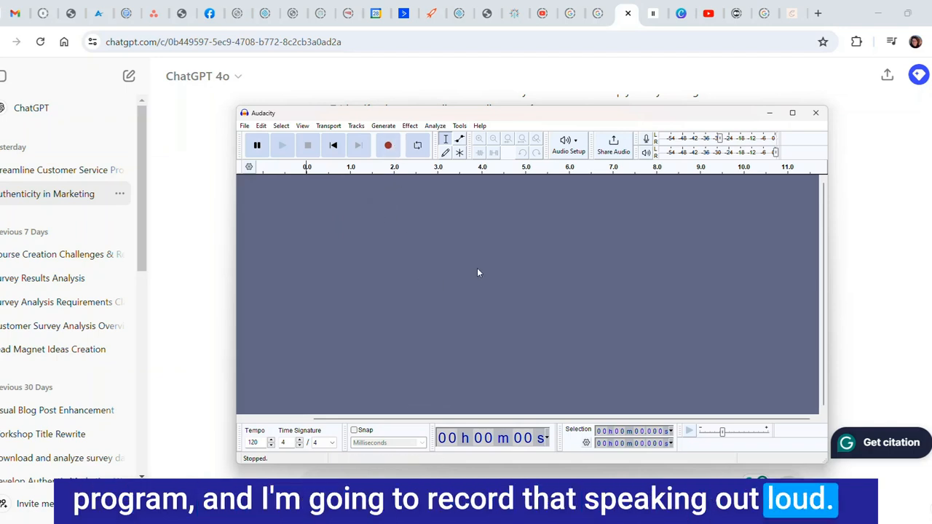
mouse_move(541, 231)
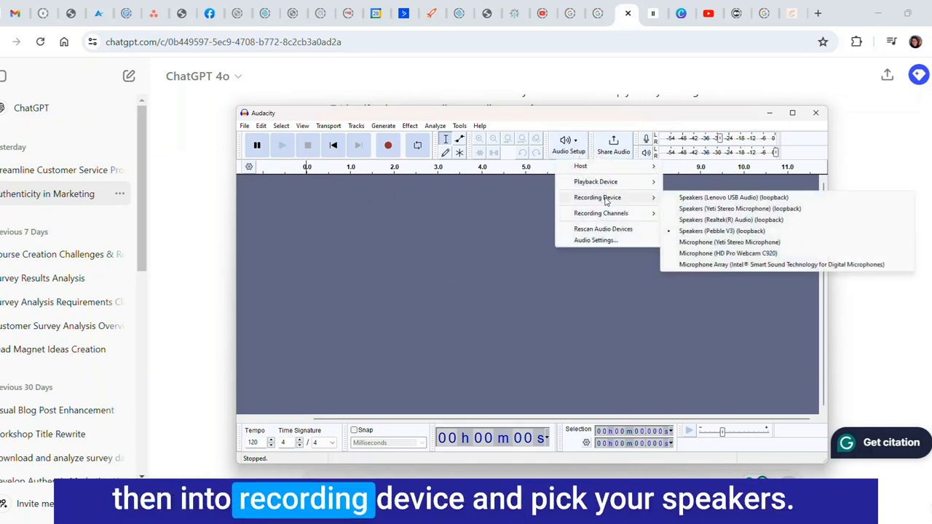
mouse_move(695, 238)
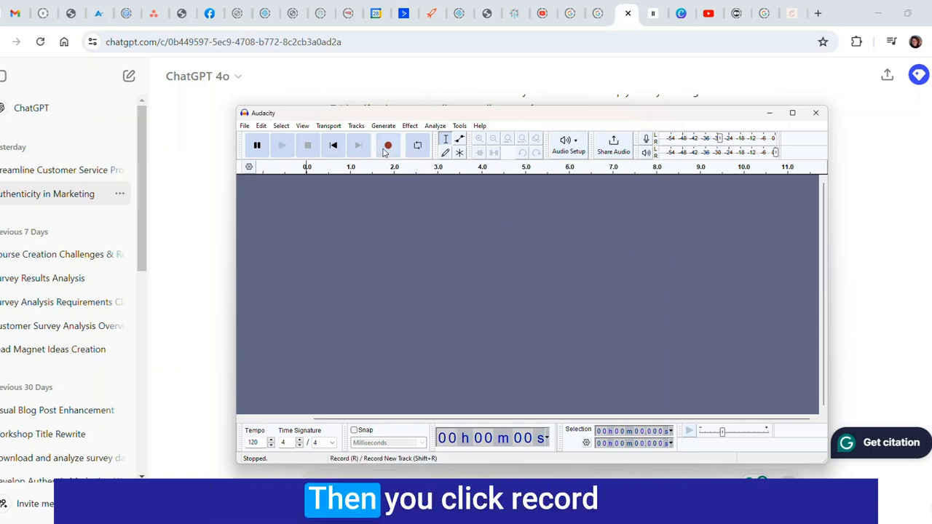
Step: Record about 35 seconds of read-aloud narration into a stereo track, then stop
left_click(388, 145)
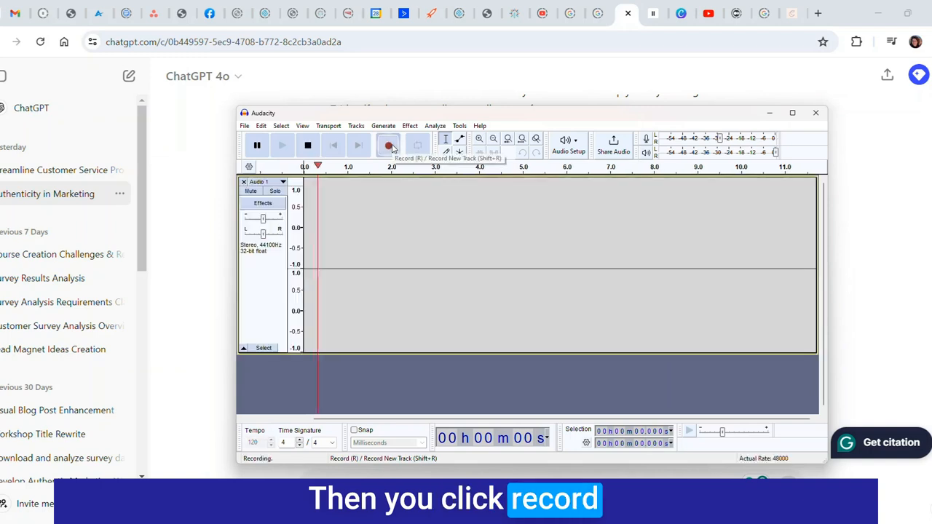
left_click(41, 41)
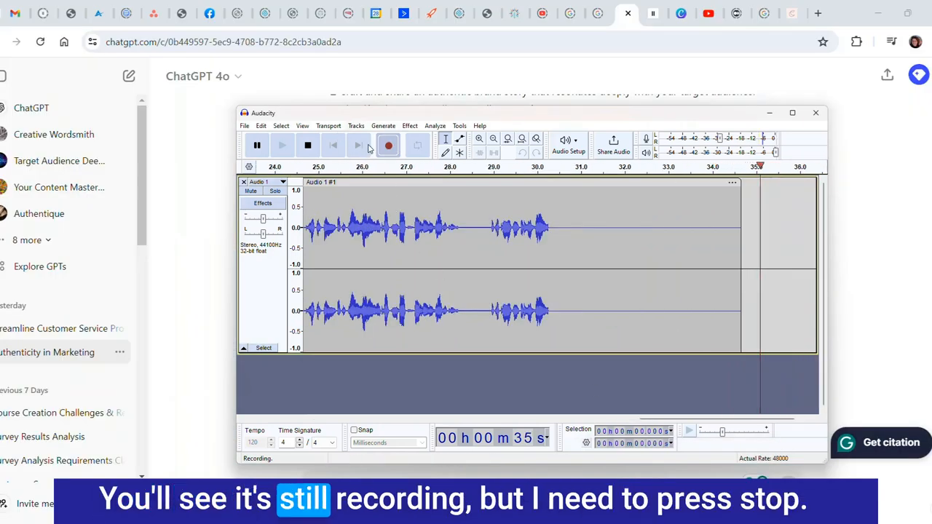
left_click(307, 145)
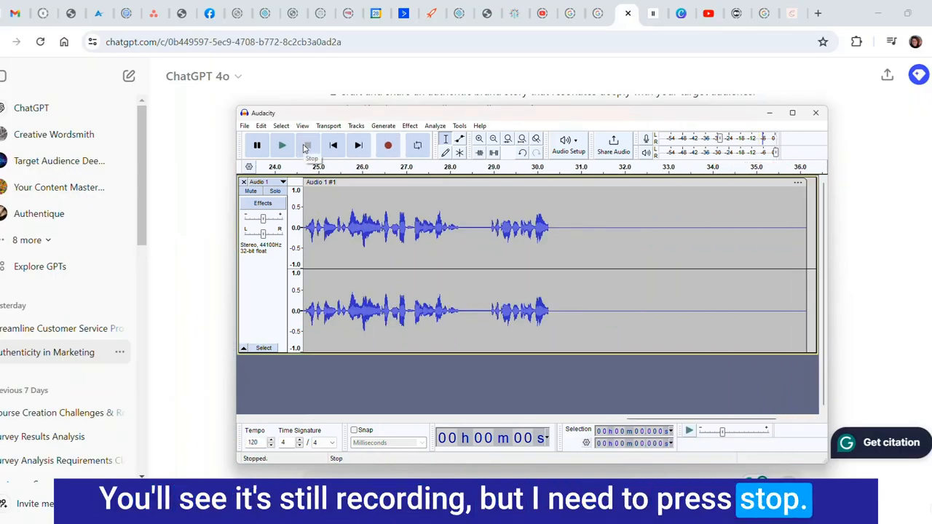
left_click(307, 145)
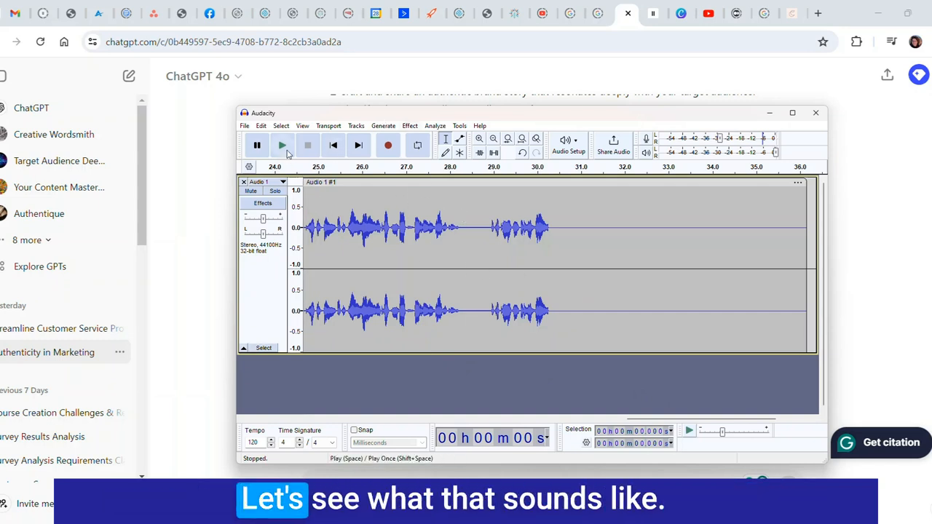
Step: Play the narration, cut the leading silence to leave an ~8-second clip, and replay it
left_click(282, 145)
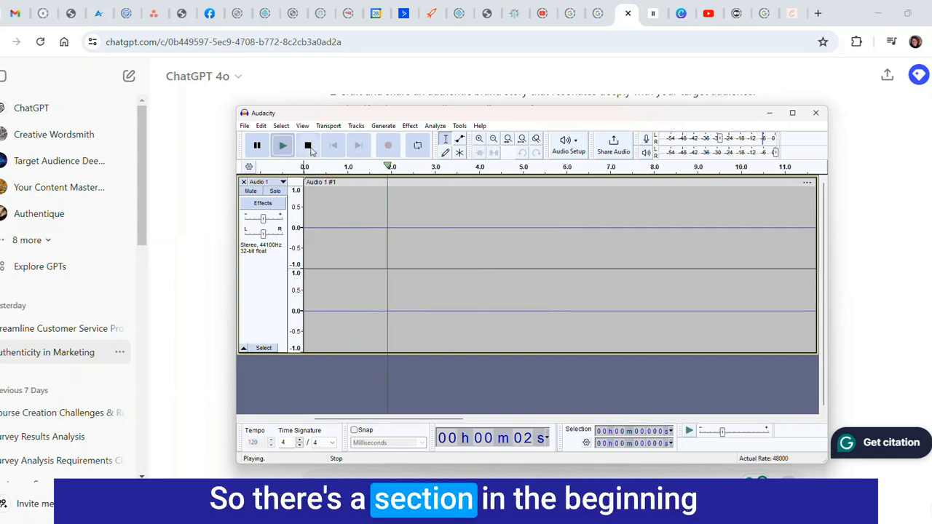
left_click(307, 145)
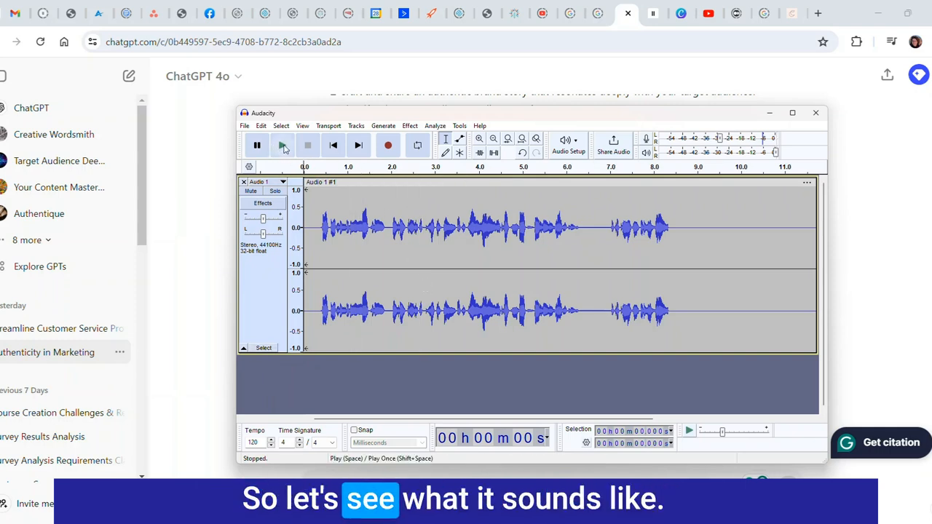
left_click(283, 145)
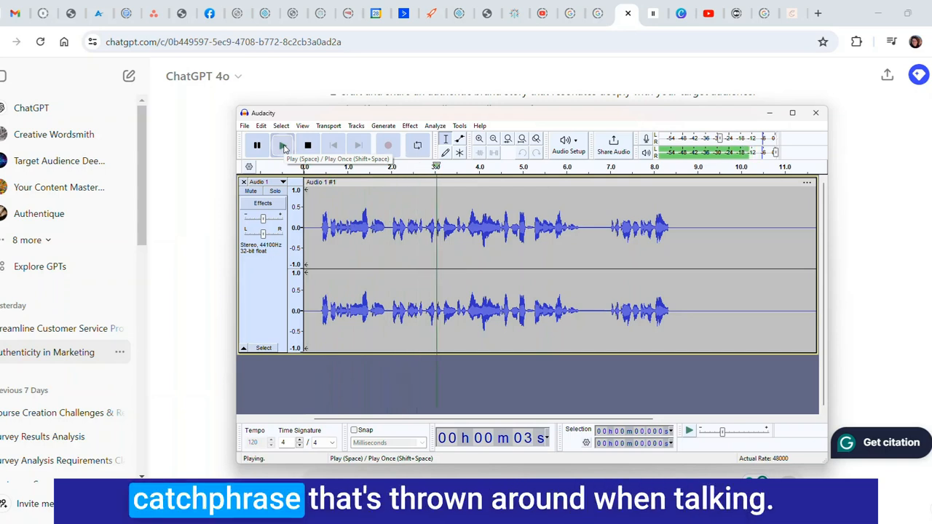
left_click(307, 145)
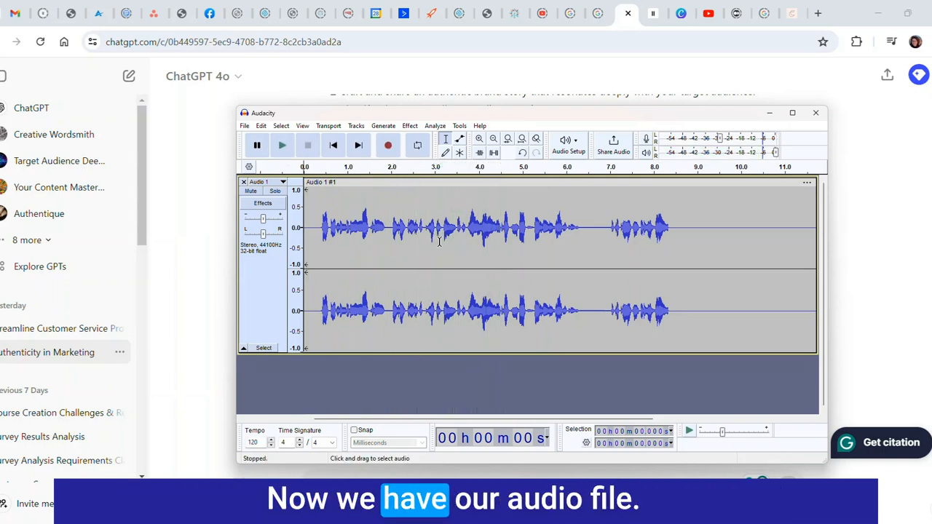
mouse_move(711, 242)
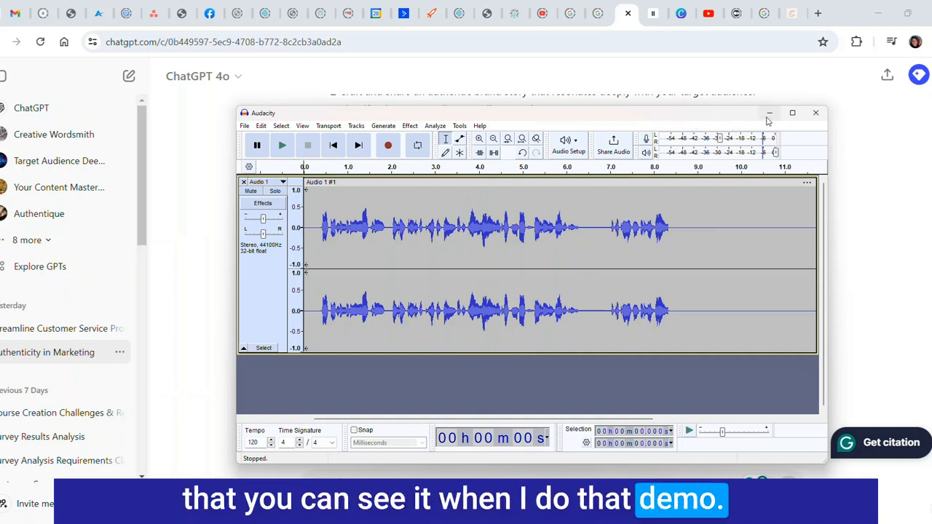
left_click(245, 125)
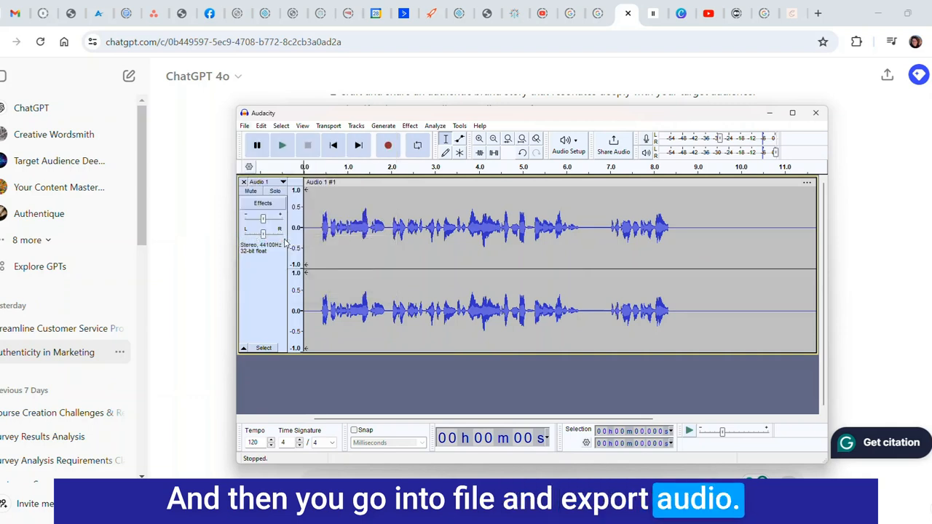
Step: Export the whole narration to the computer in MP3 format
left_click(244, 125)
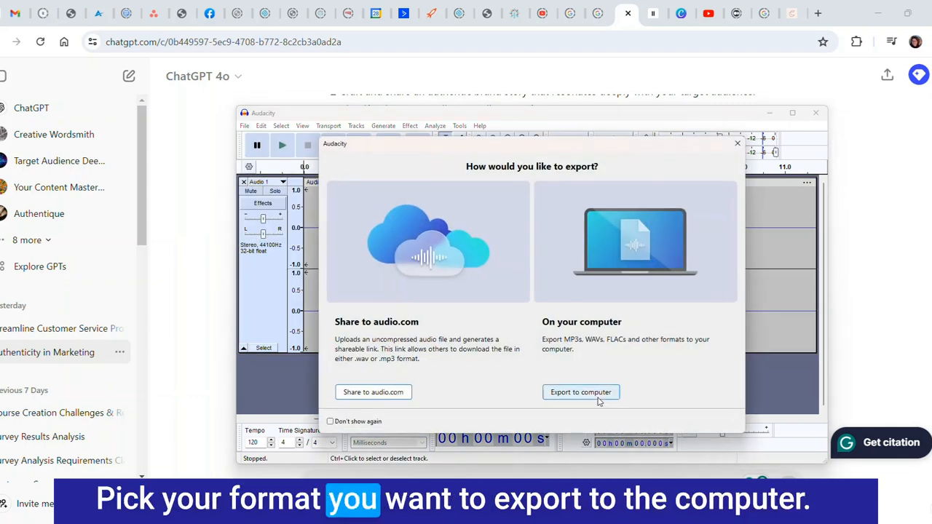
left_click(580, 391)
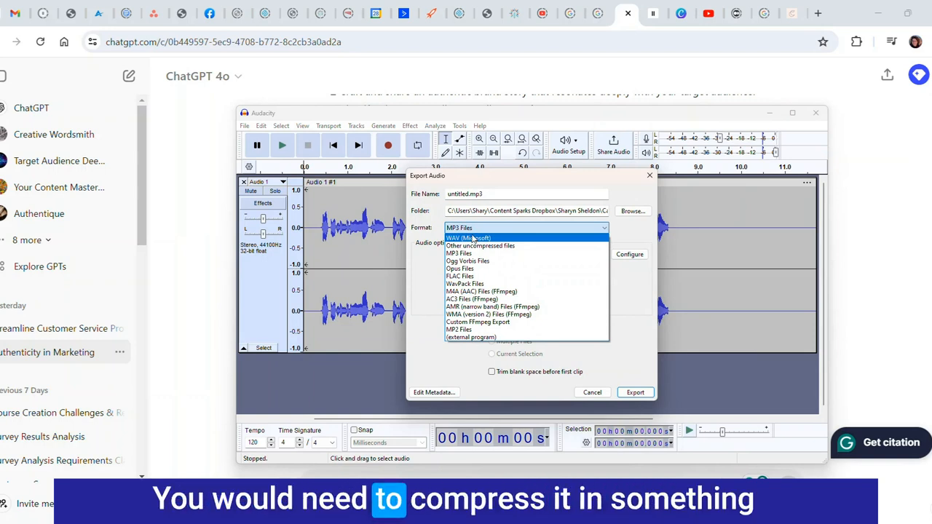
mouse_move(459, 253)
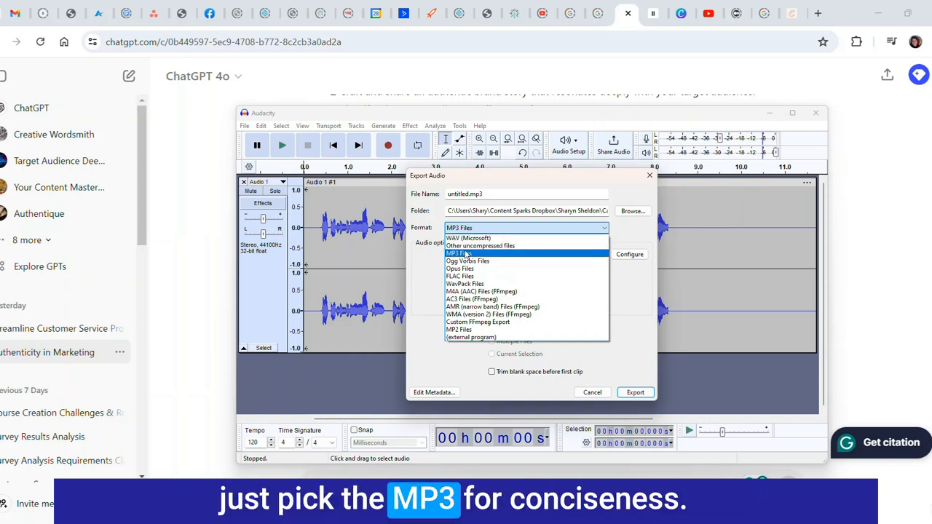
left_click(460, 253)
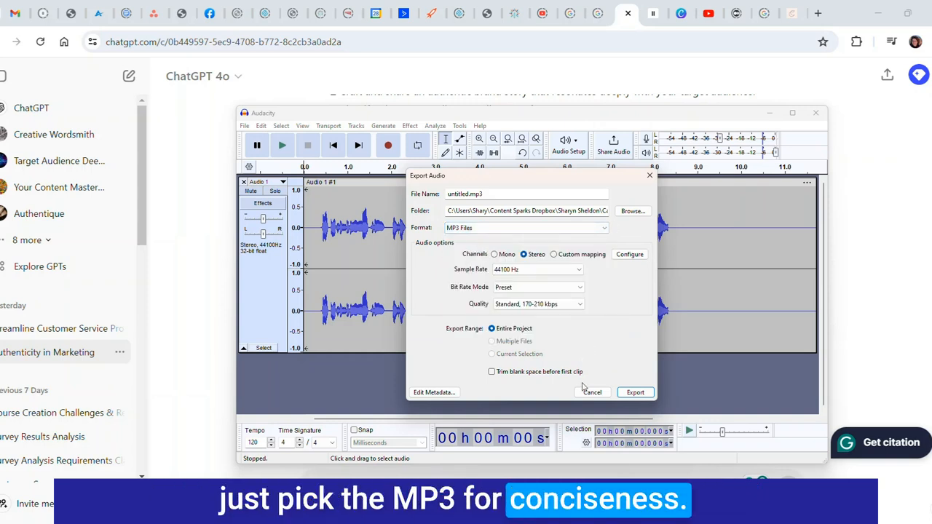
left_click(635, 391)
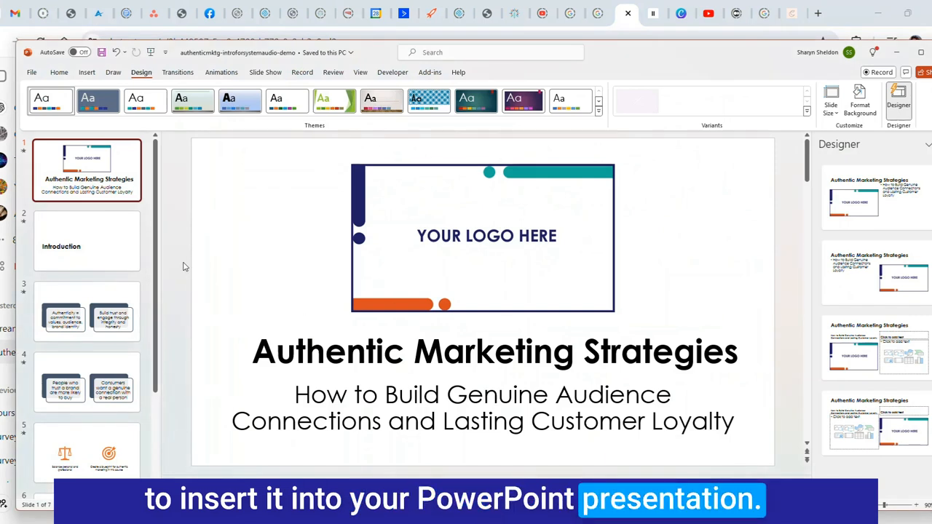
mouse_move(91, 175)
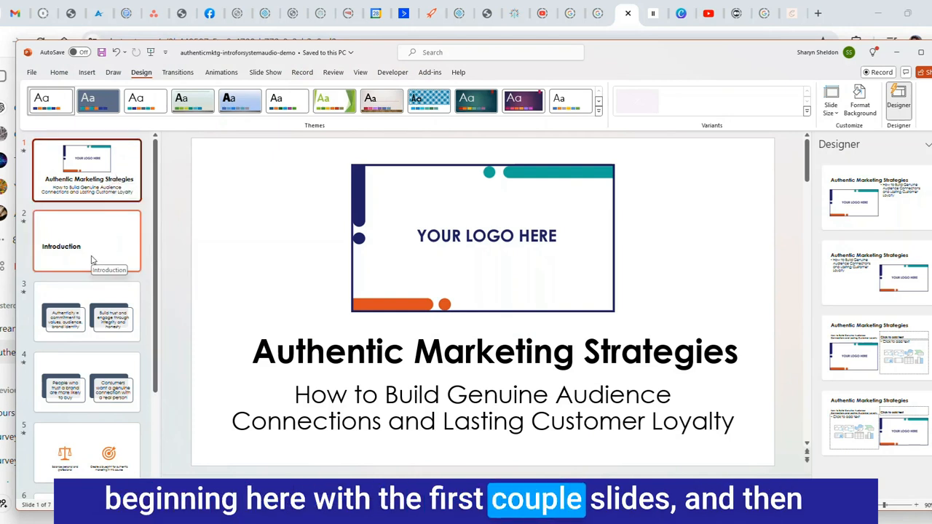
Step: Select slide 3 in the PowerPoint deck
left_click(87, 310)
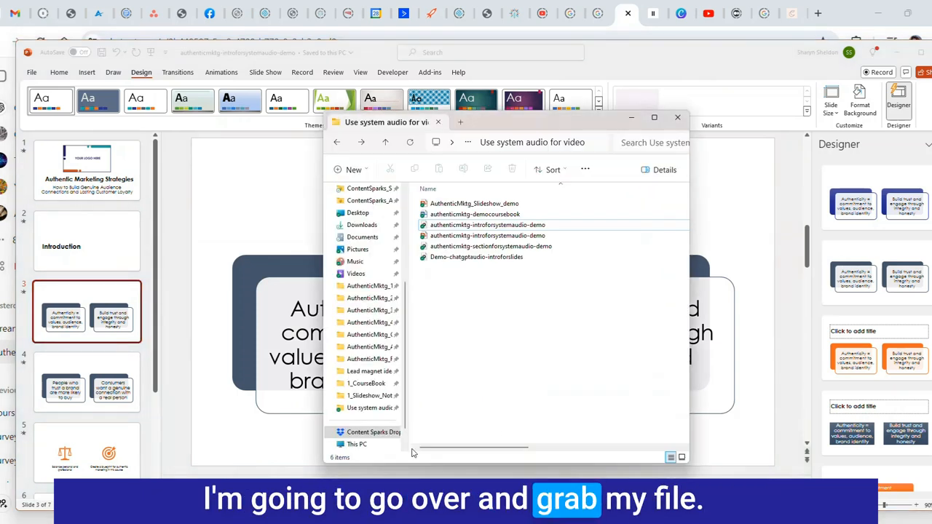
Step: Drag the Demo-chatgptaudio-introforslides MP3 onto slide 3 and move its icon to the lower left
left_click(488, 235)
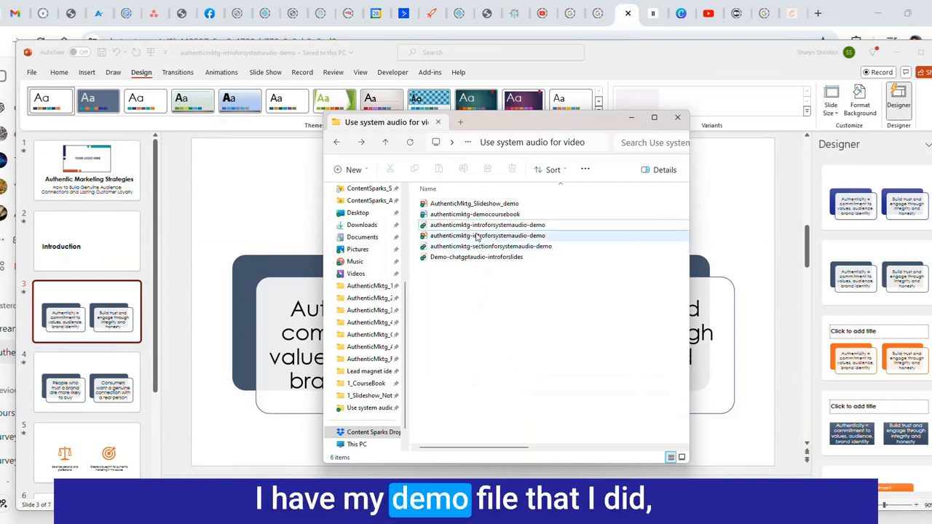
mouse_move(476, 256)
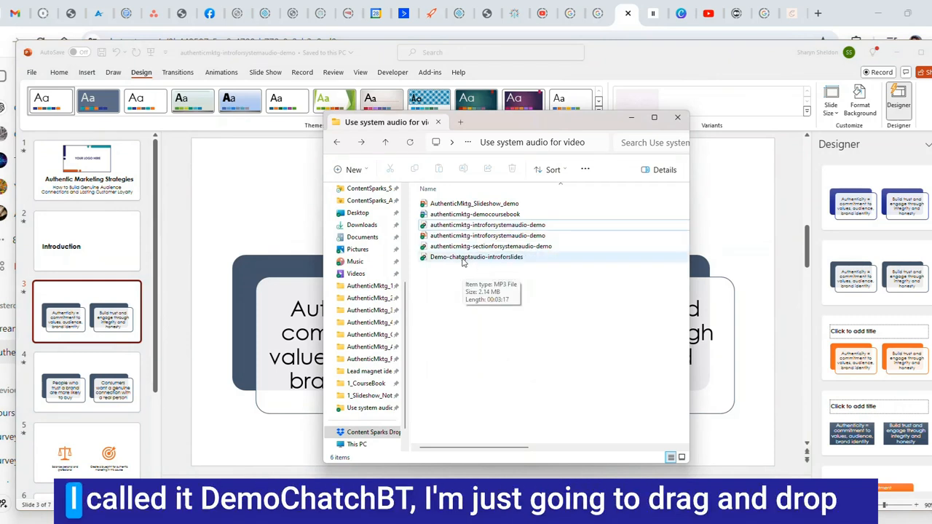
left_click(476, 257)
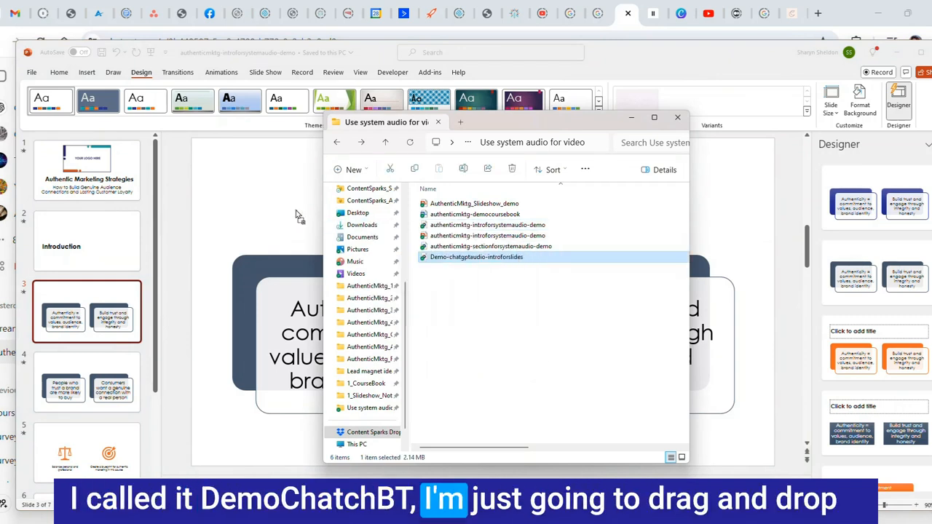
left_click_drag(475, 257, 231, 251)
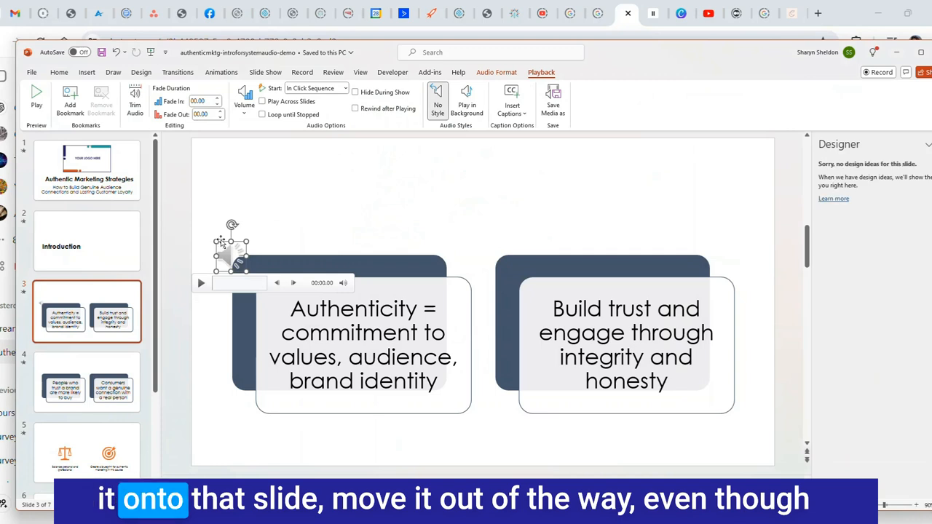
left_click_drag(232, 251, 209, 413)
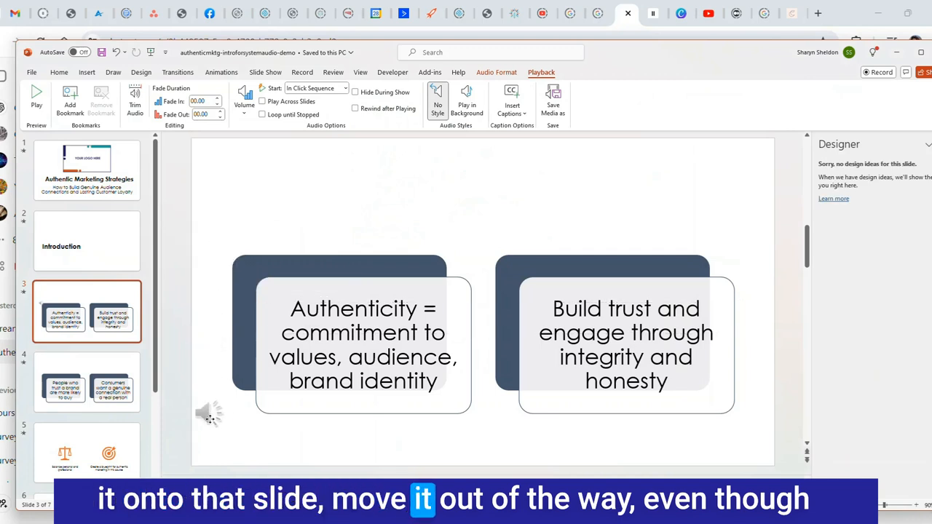
Step: Set the audio to start automatically, play across slides and hide during the show
left_click(211, 414)
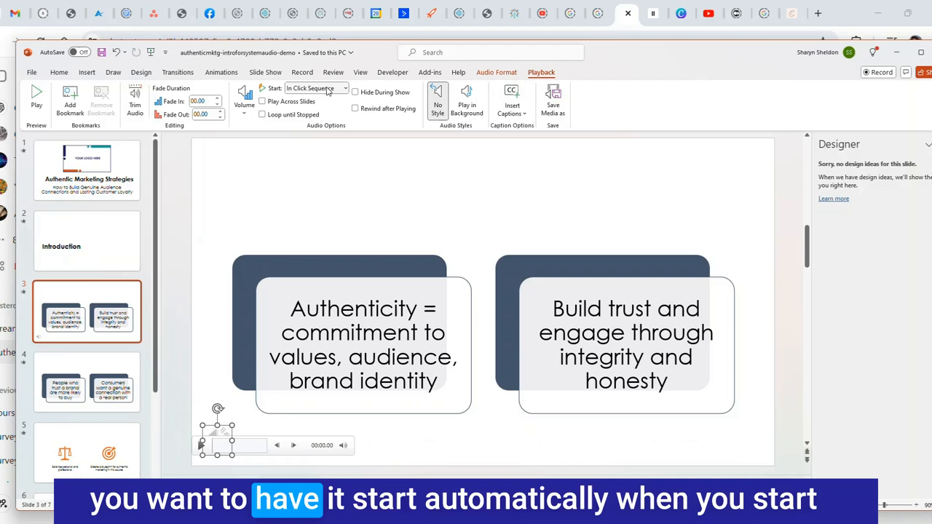
left_click(343, 87)
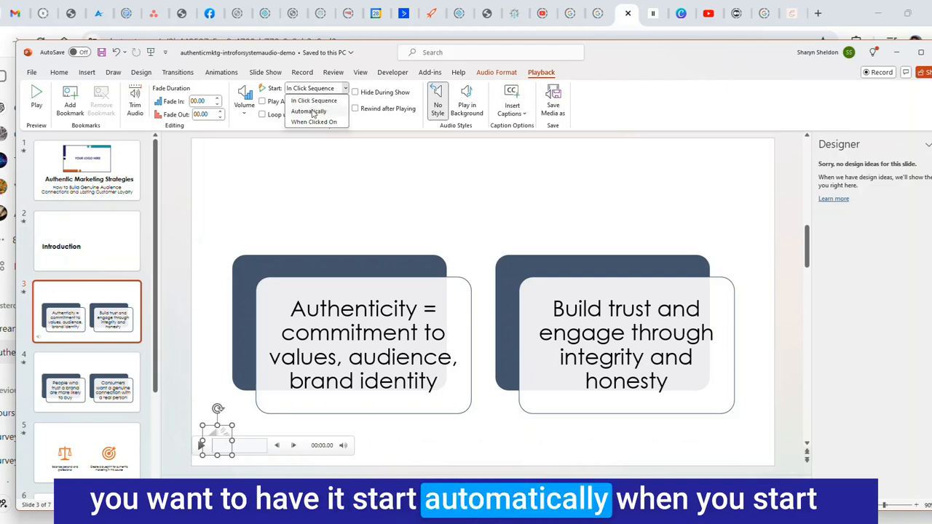
left_click(309, 111)
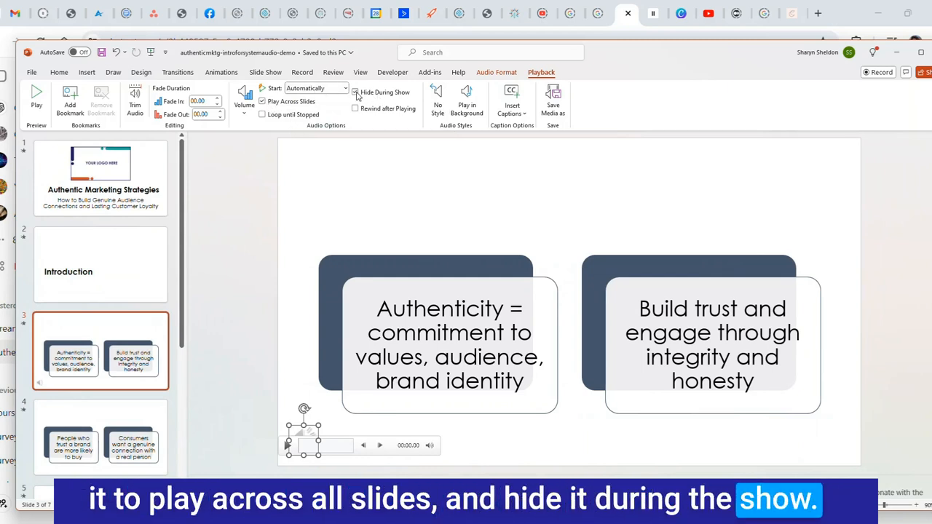
left_click(356, 93)
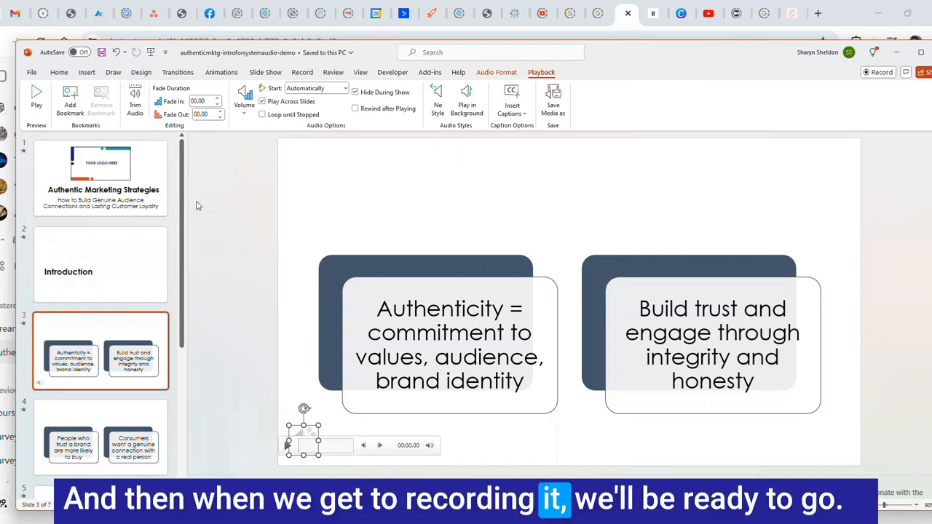
left_click(100, 177)
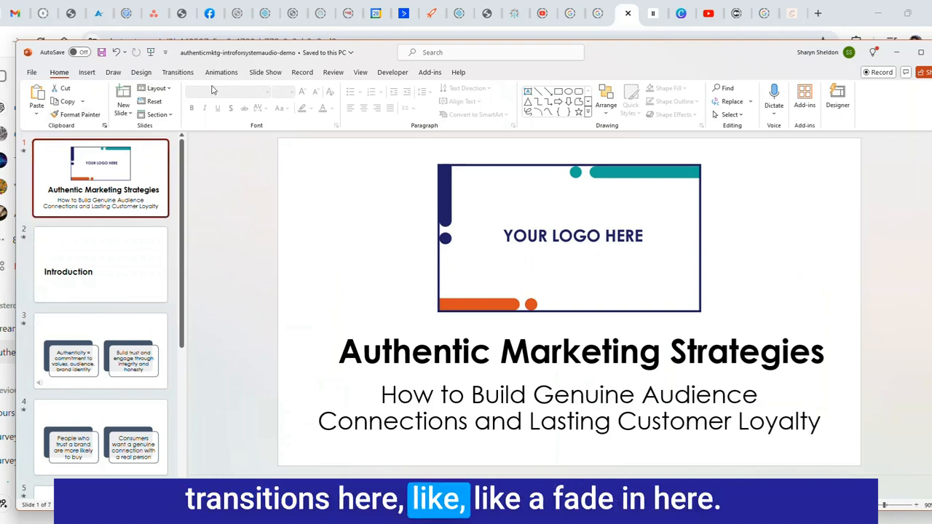
Step: Apply the Fade transition to the title slide and bring up the recording tools
left_click(177, 72)
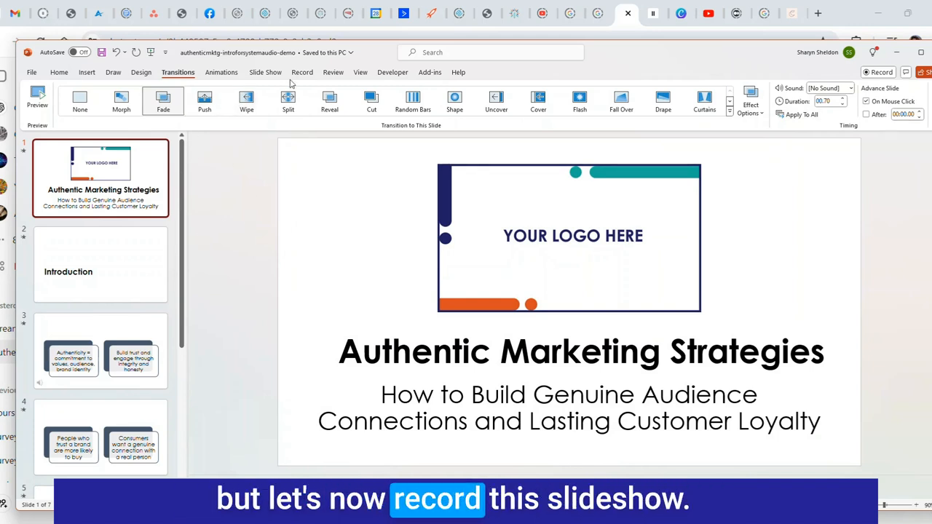
left_click(302, 72)
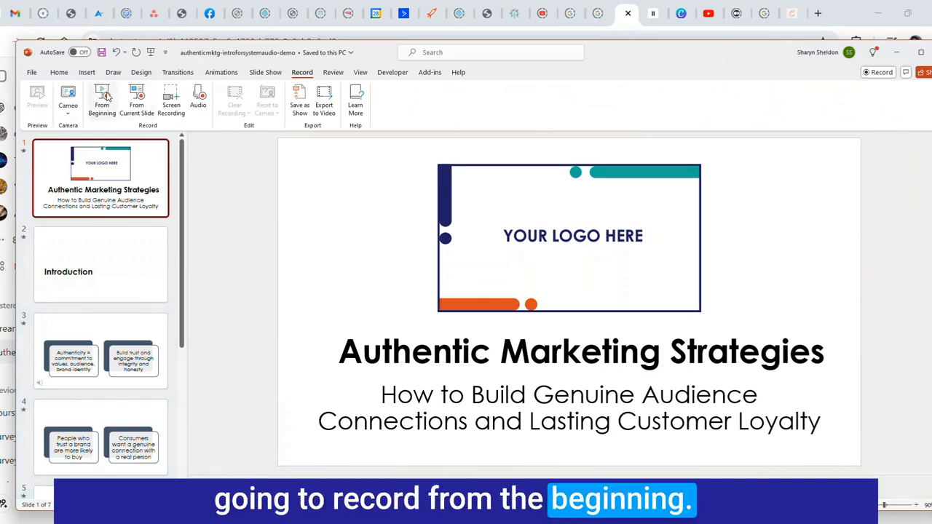
Step: Record the title slide's narration from the beginning with the camera on, then advance to Introduction
left_click(102, 102)
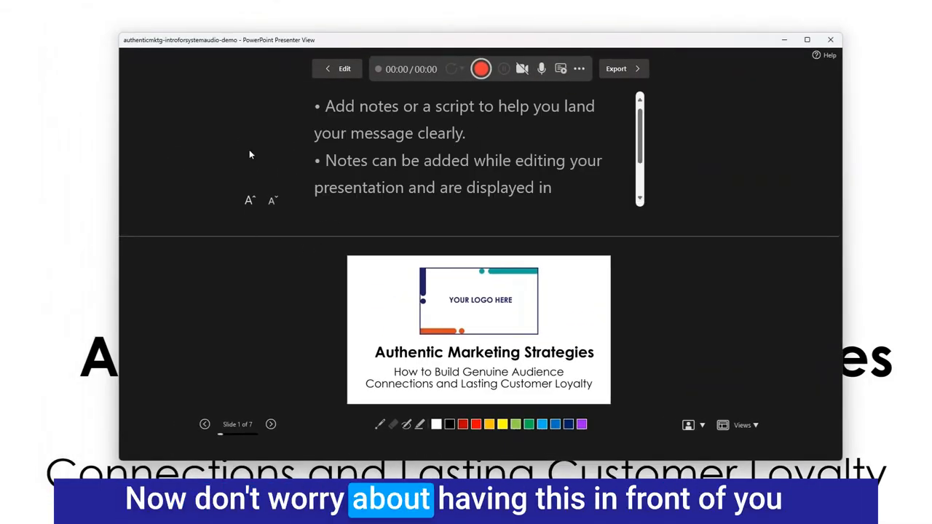
mouse_move(429, 194)
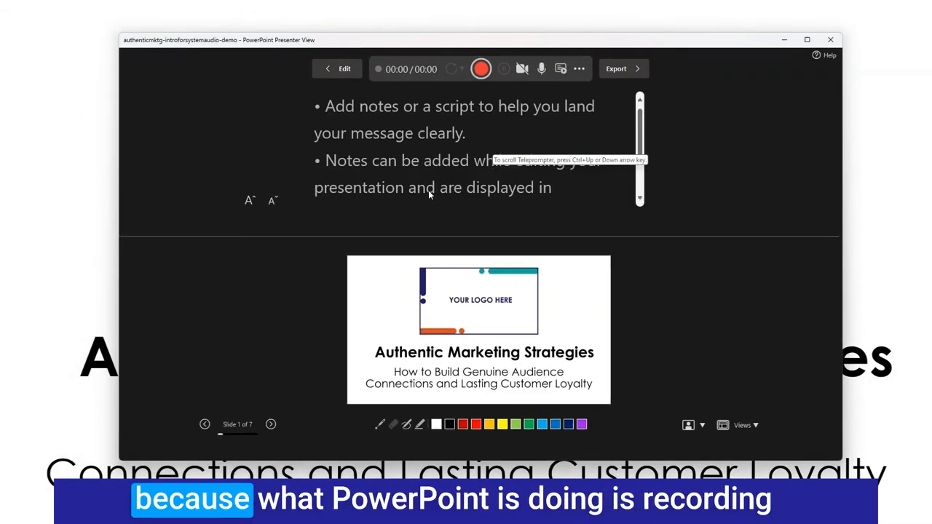
mouse_move(234, 301)
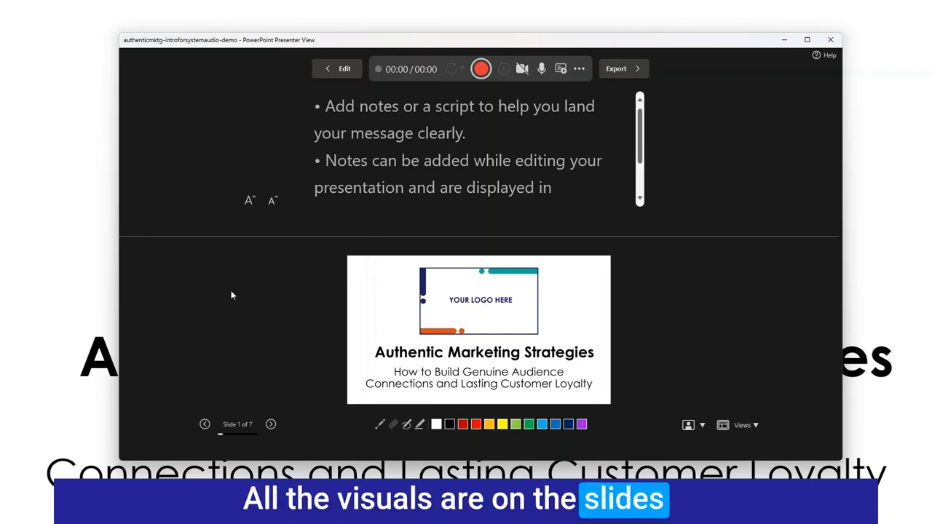
mouse_move(615, 246)
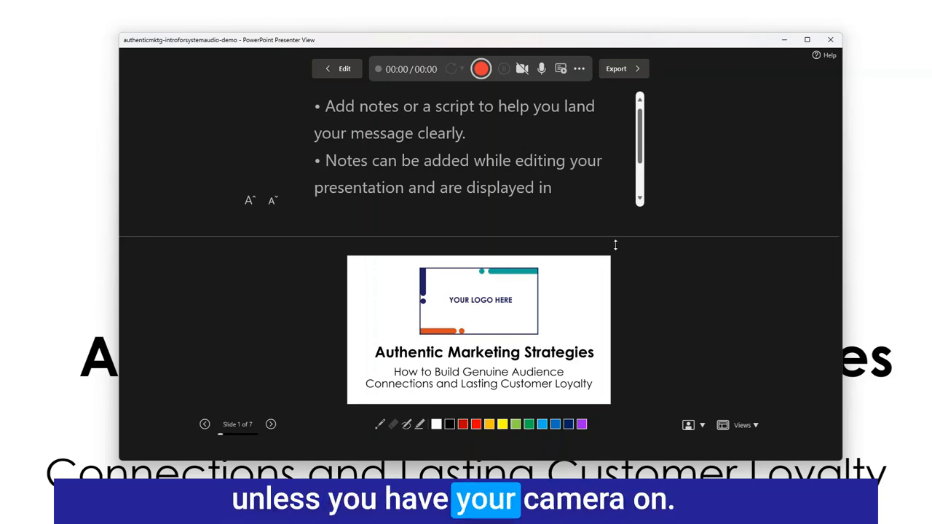
mouse_move(503, 139)
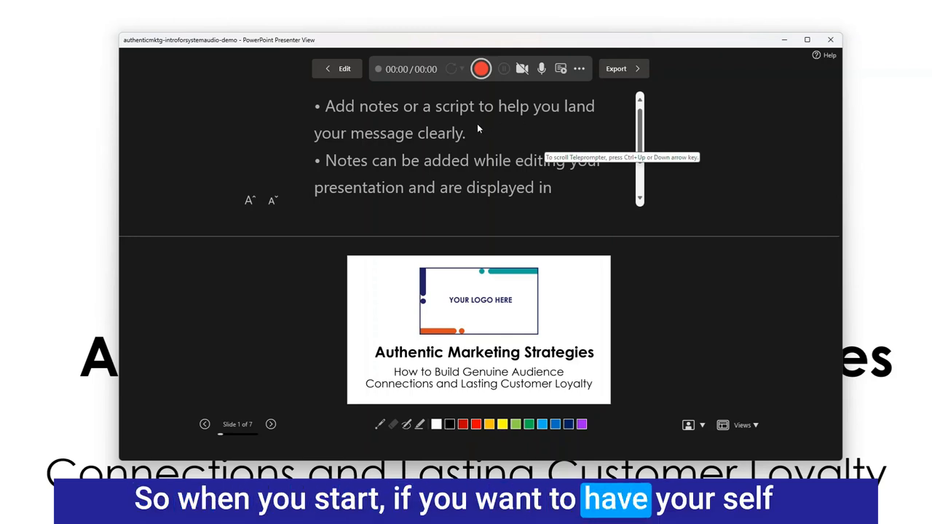
mouse_move(486, 120)
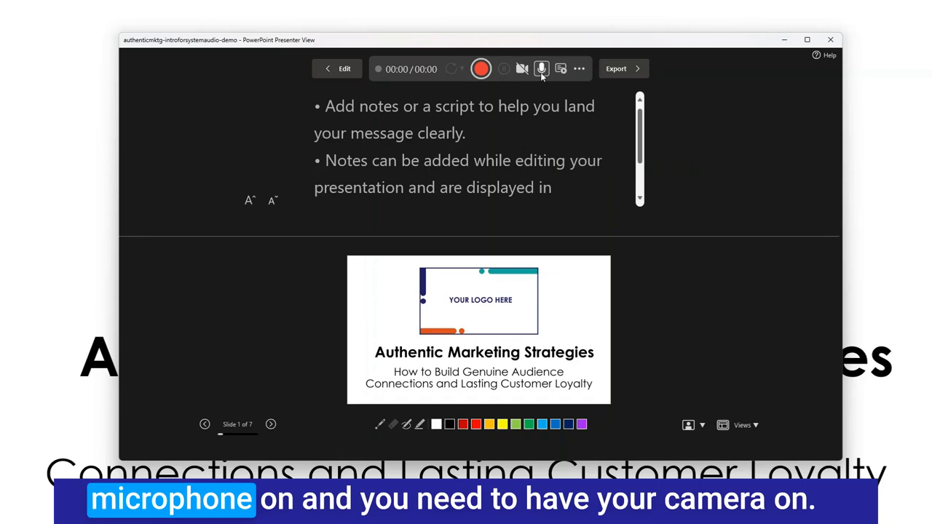
mouse_move(522, 69)
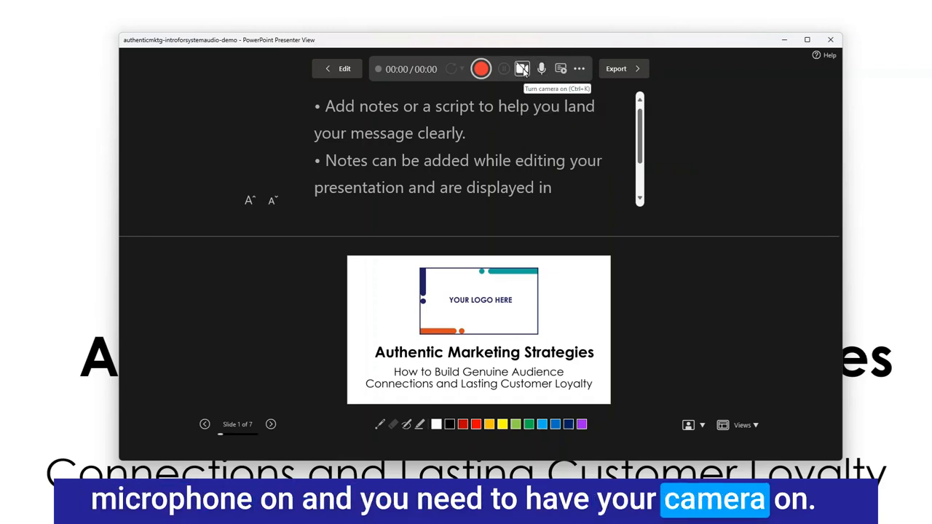
left_click(522, 69)
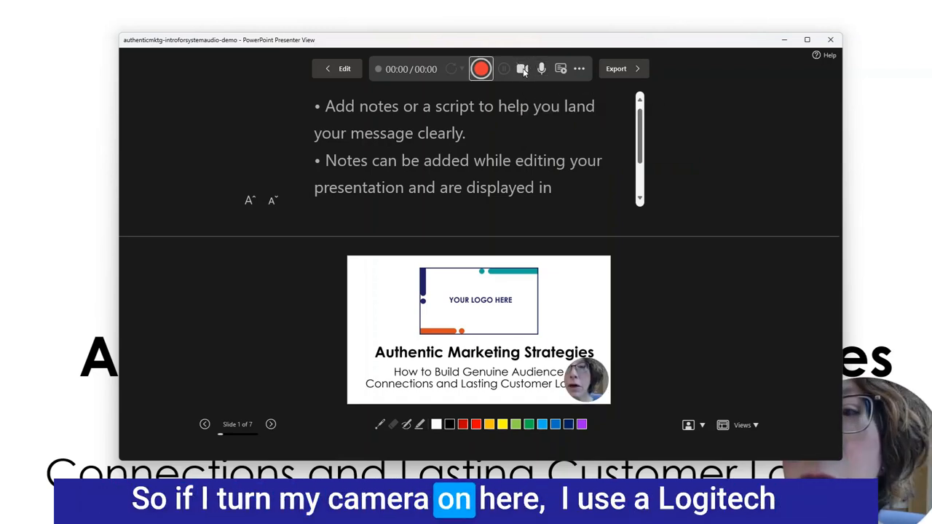
left_click(522, 68)
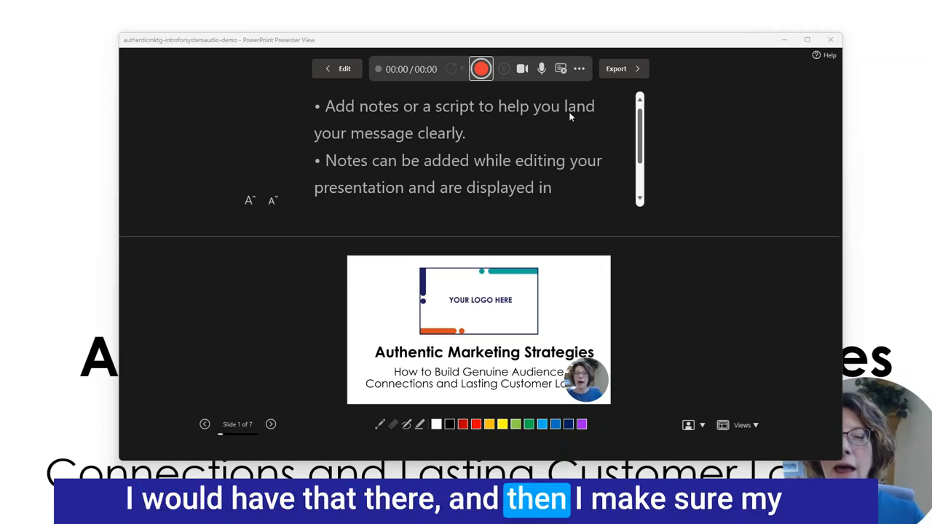
mouse_move(541, 75)
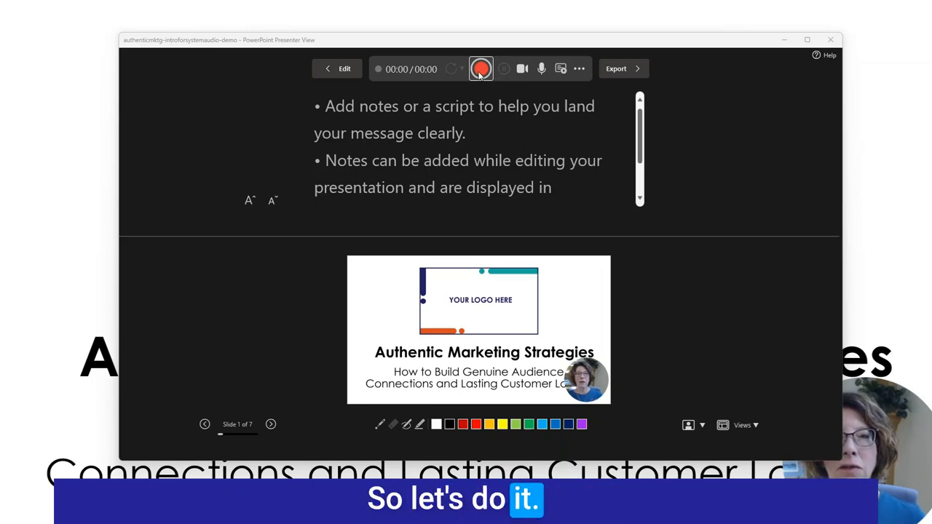
mouse_move(480, 69)
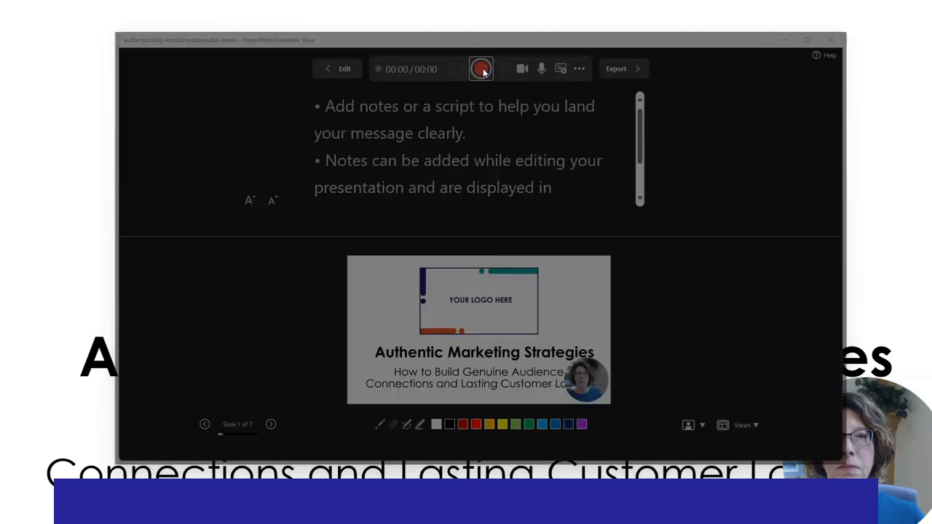
left_click(481, 68)
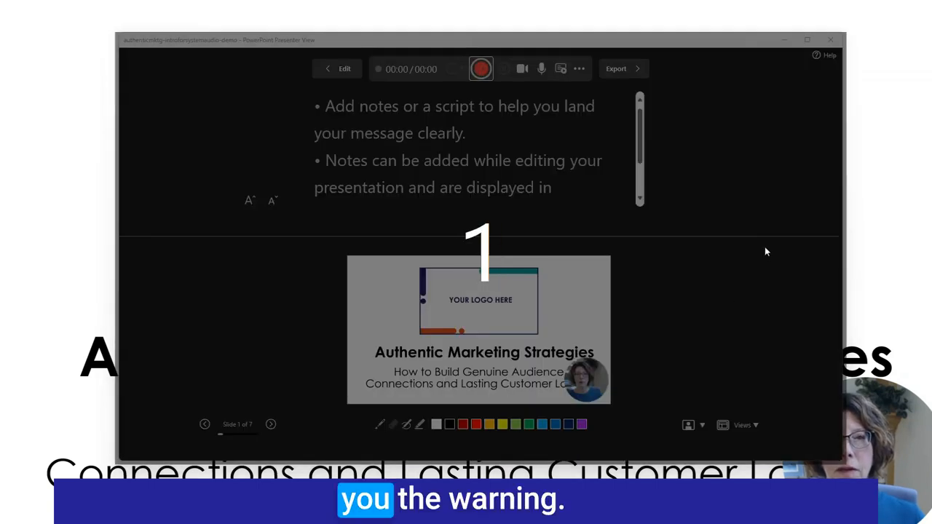
left_click(481, 69)
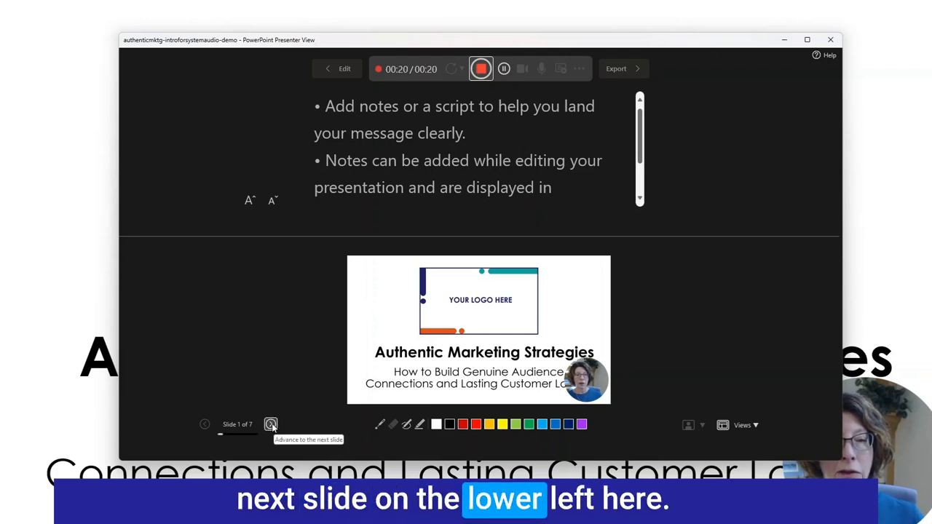
left_click(270, 425)
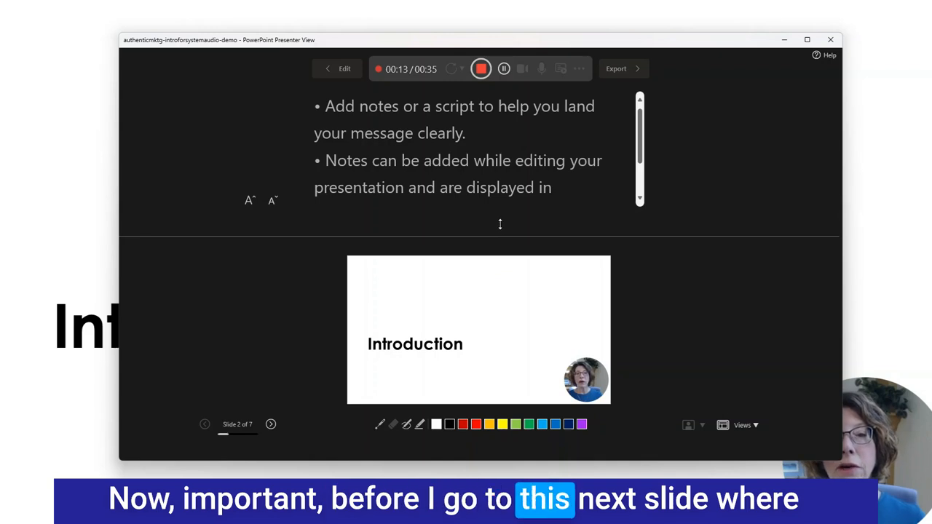
mouse_move(520, 170)
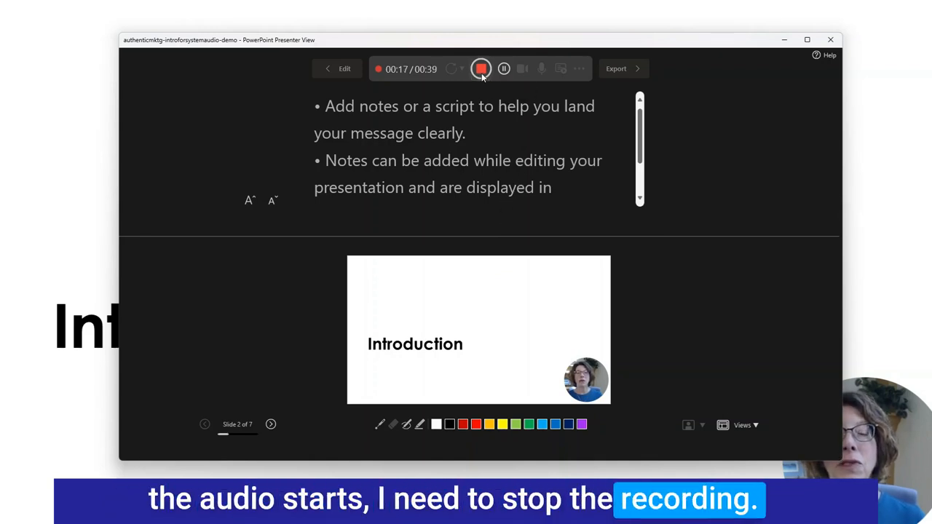
Step: Stop the Introduction recording, mute the microphone and advance to slide 3
left_click(480, 69)
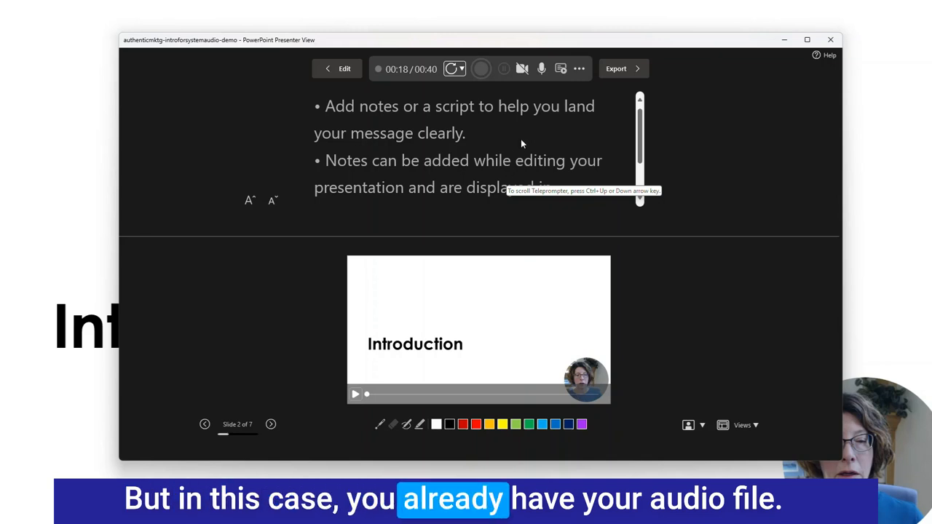
mouse_move(499, 143)
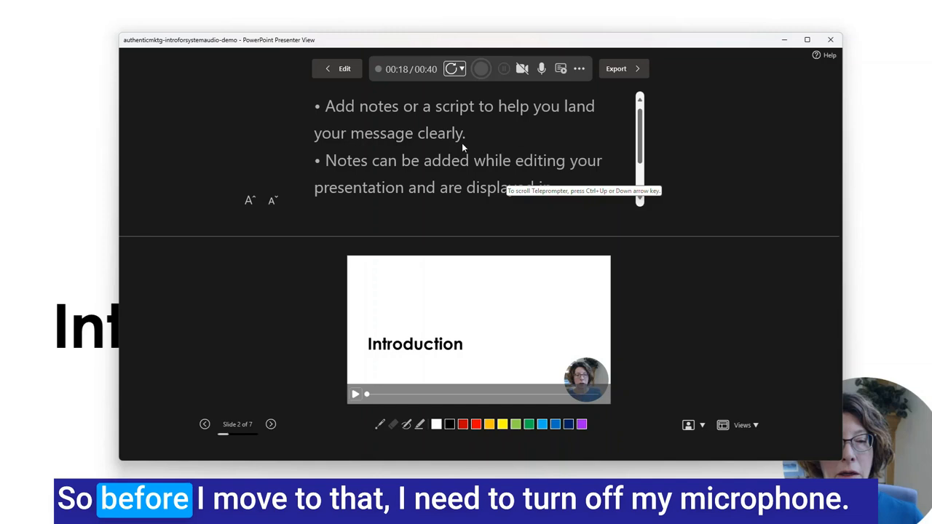
mouse_move(542, 68)
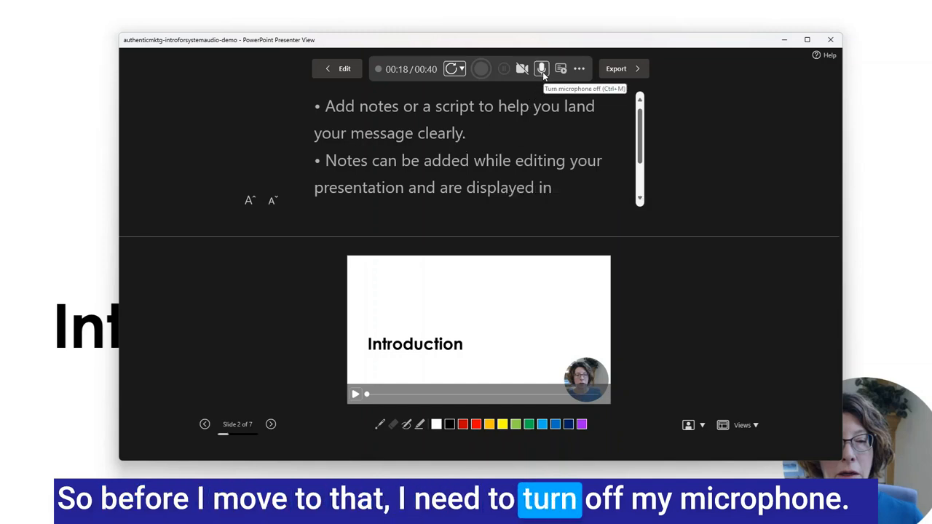
left_click(542, 69)
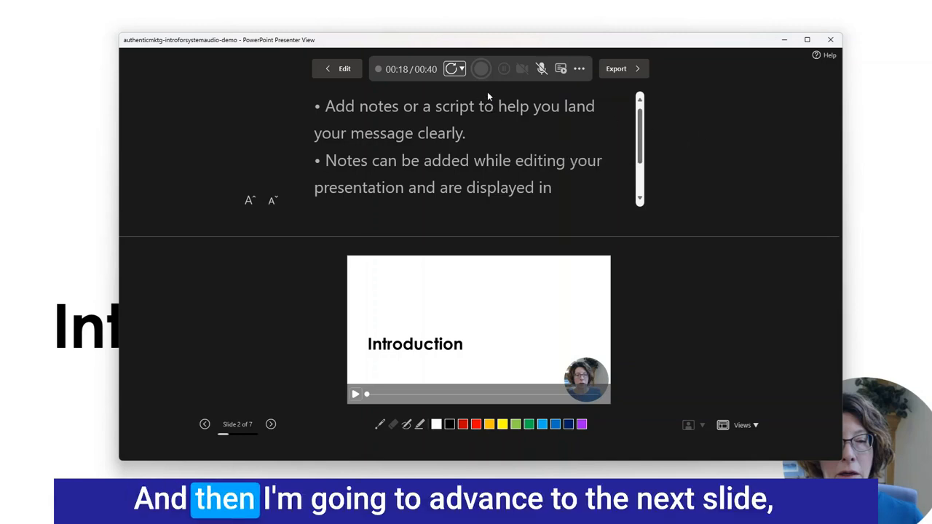
mouse_move(428, 104)
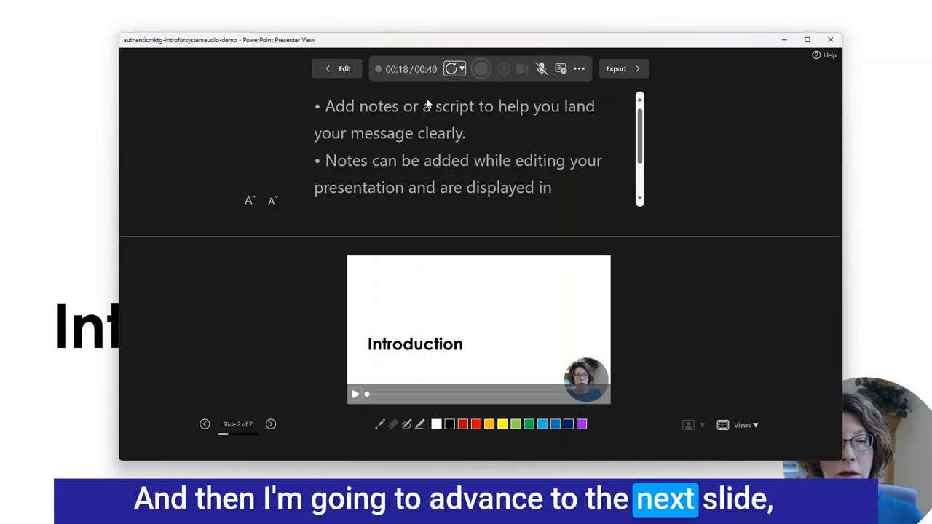
mouse_move(280, 410)
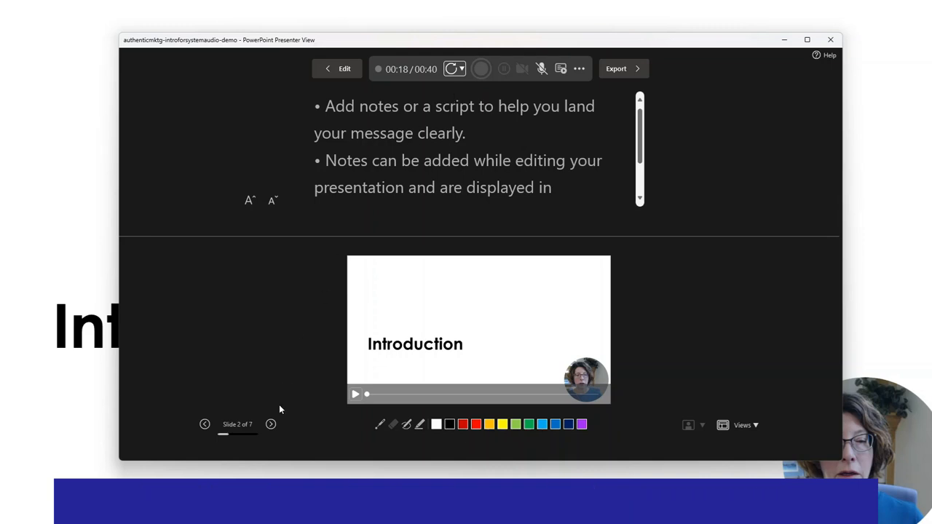
left_click(480, 68)
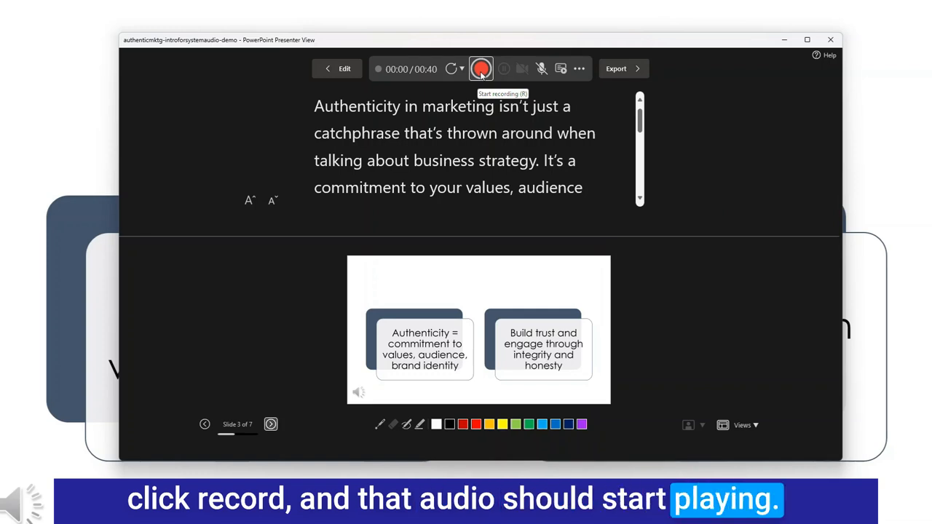
left_click(480, 68)
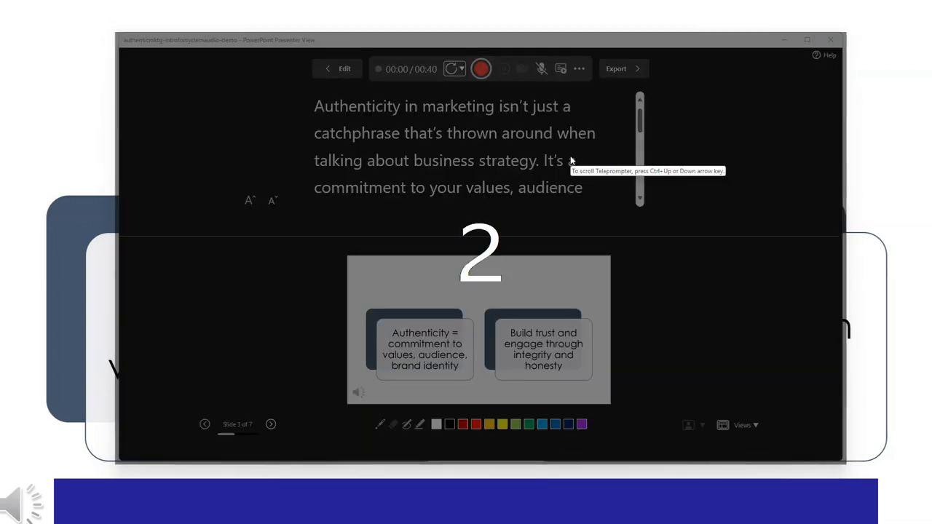
left_click(480, 69)
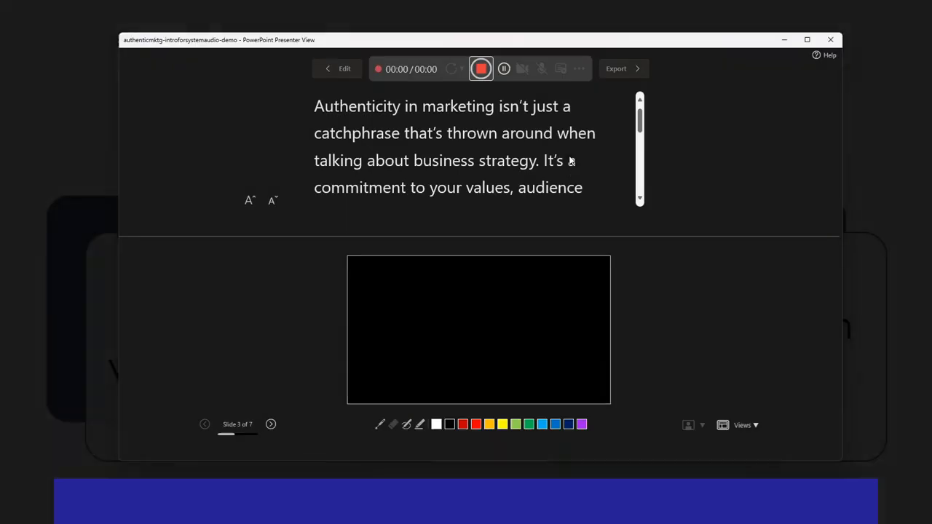
left_click(481, 69)
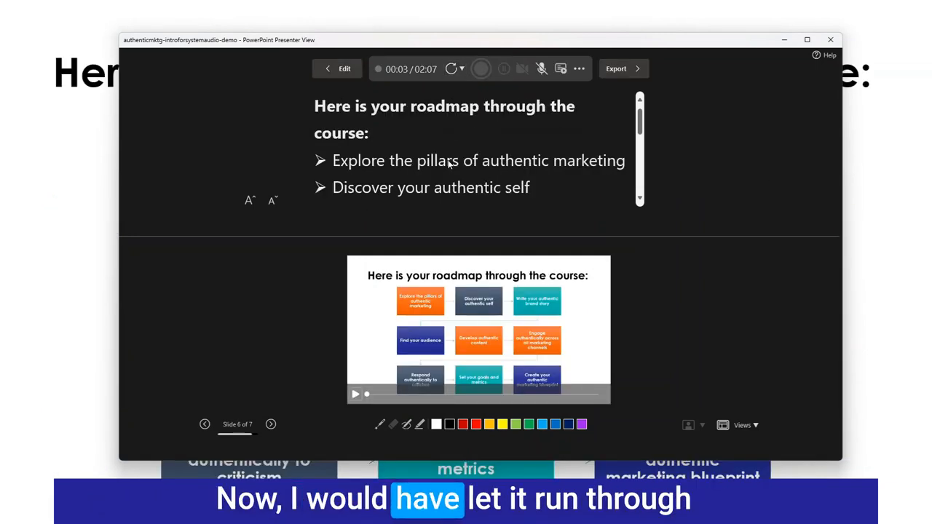
mouse_move(639, 128)
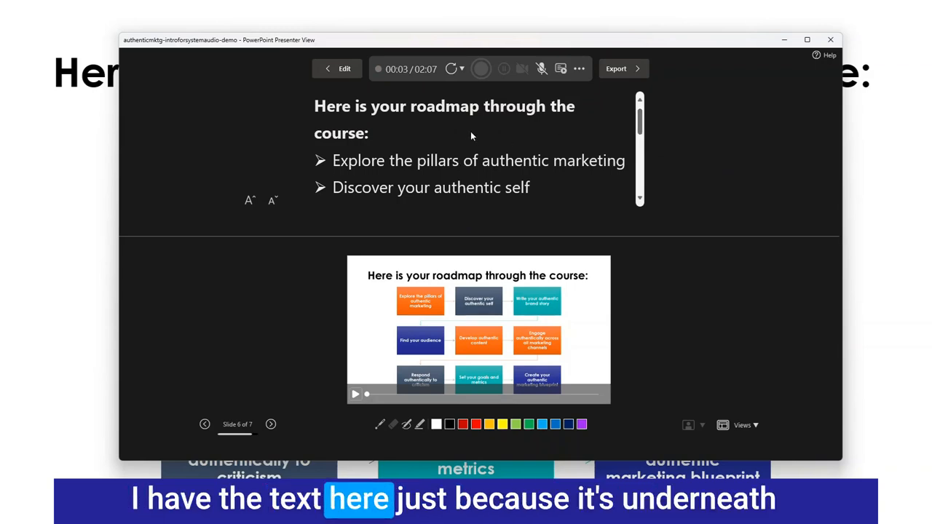
scroll("down", 3)
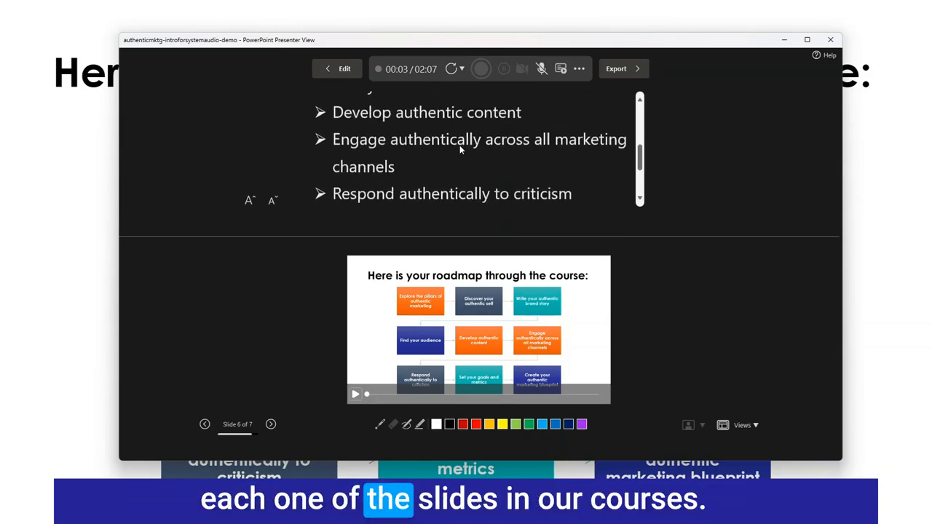
scroll("down", 3)
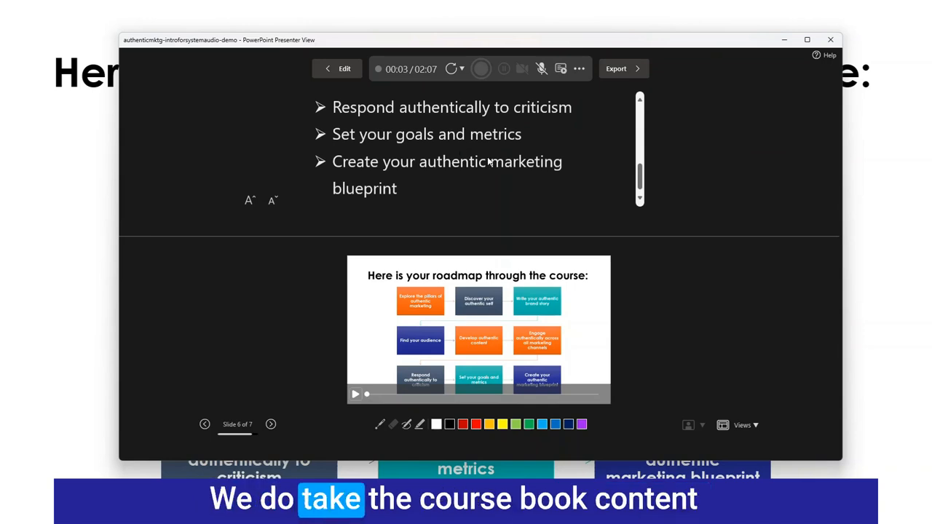
mouse_move(470, 171)
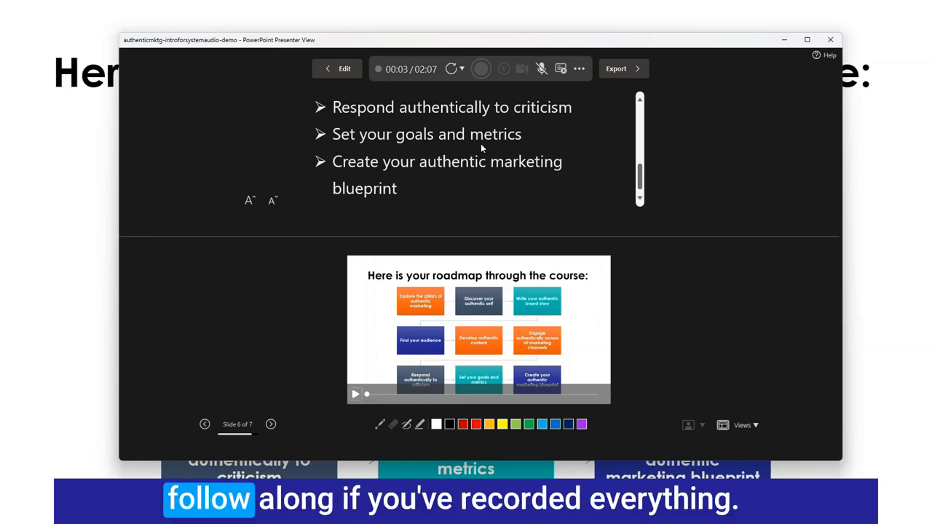
scroll("up", 3)
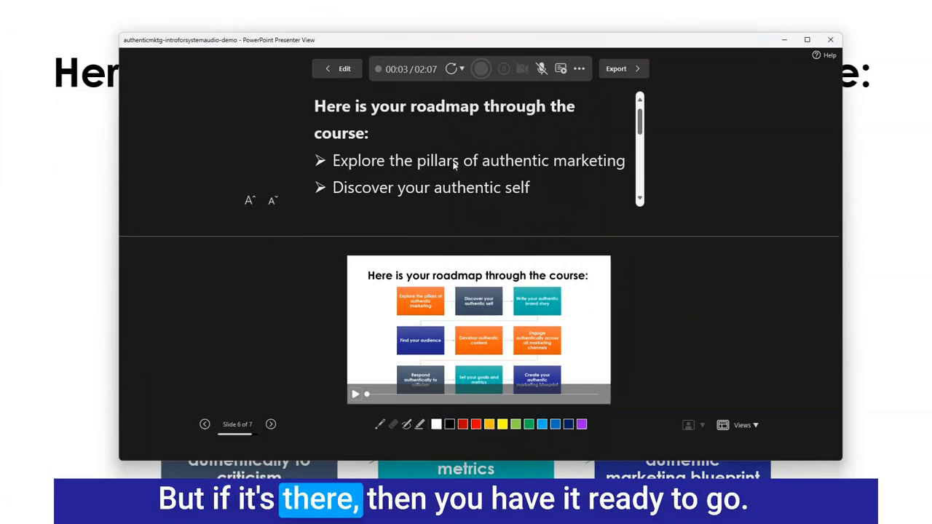
mouse_move(548, 182)
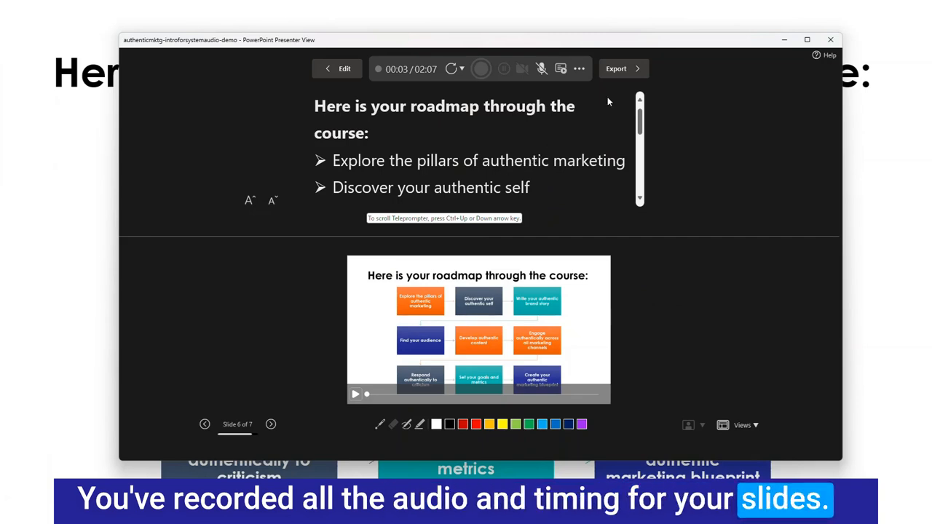
Step: Open Export to Video and decline replacing the existing MP4 file
left_click(615, 68)
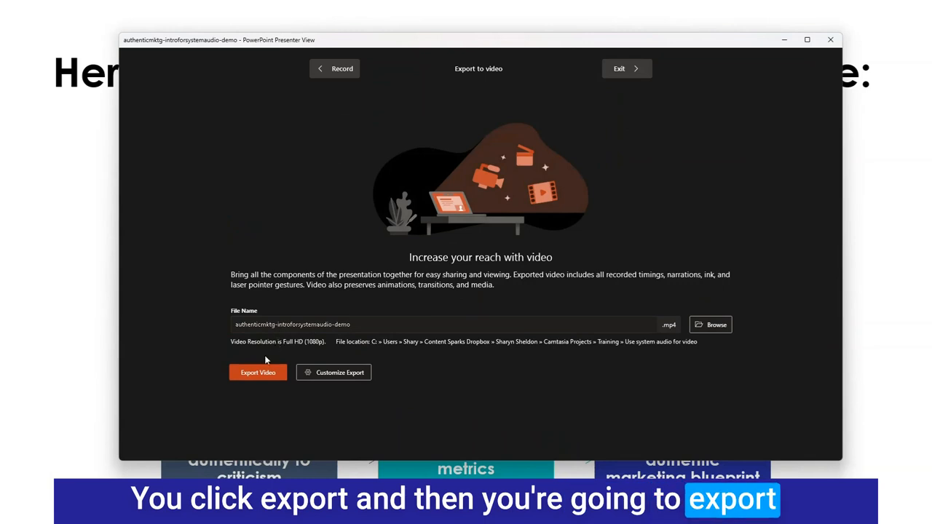
left_click(258, 372)
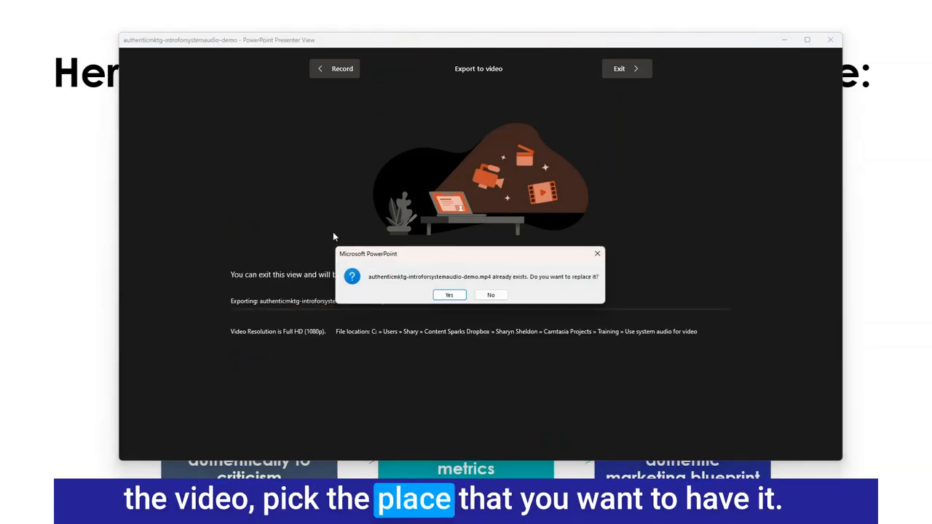
mouse_move(472, 250)
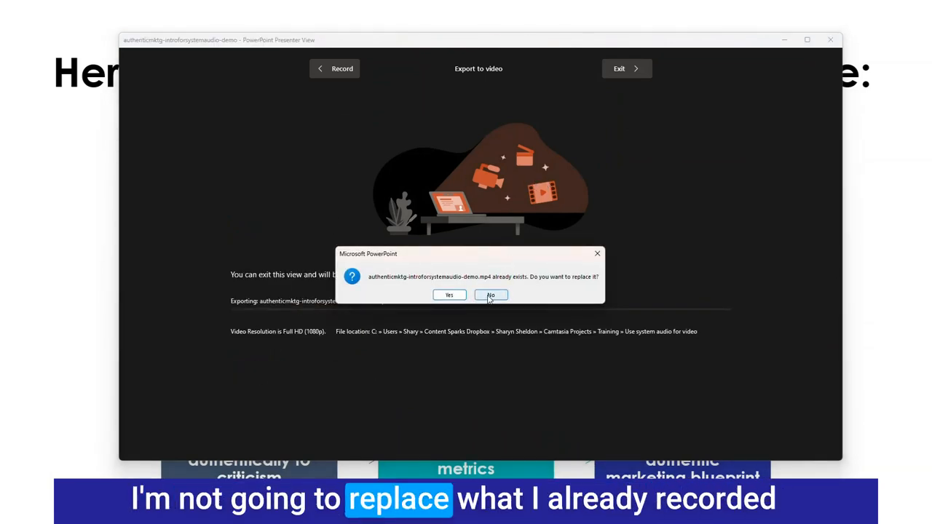
left_click(490, 295)
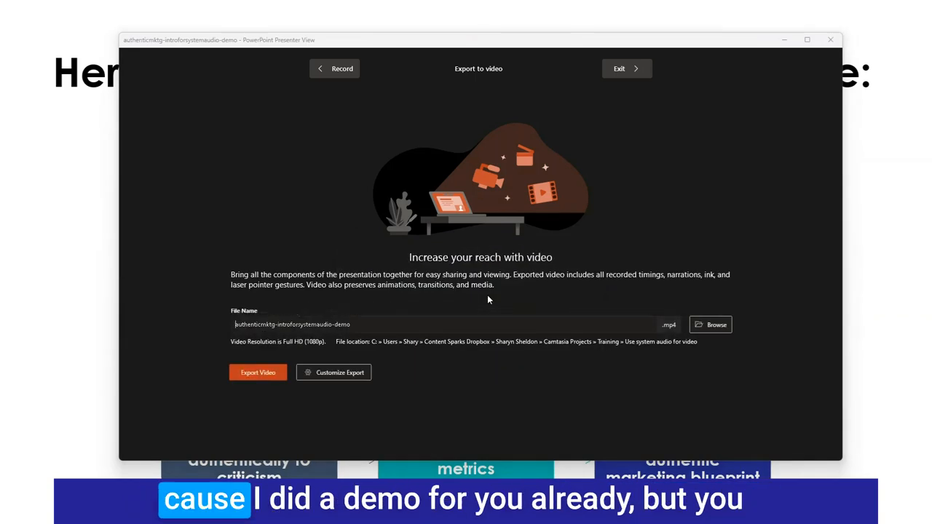
mouse_move(718, 348)
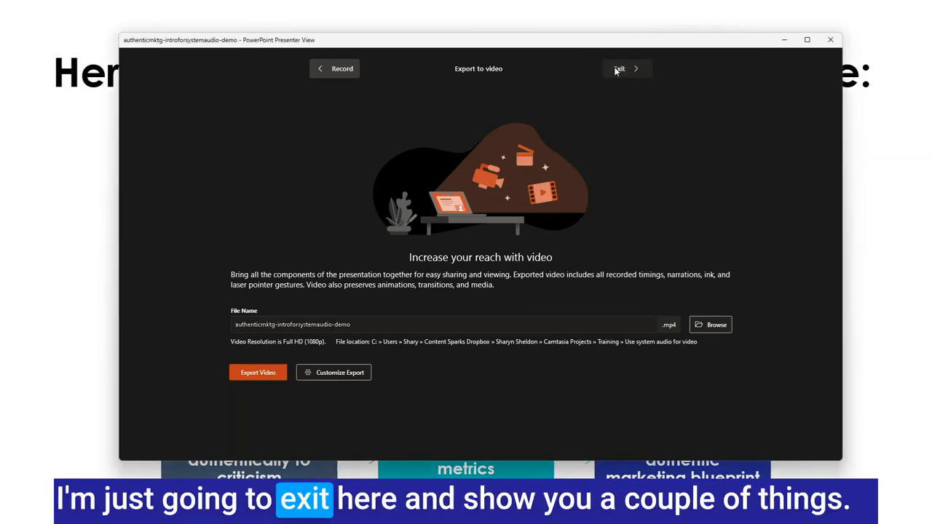
Step: Exit the recording view and return to the title slide thumbnail
left_click(618, 68)
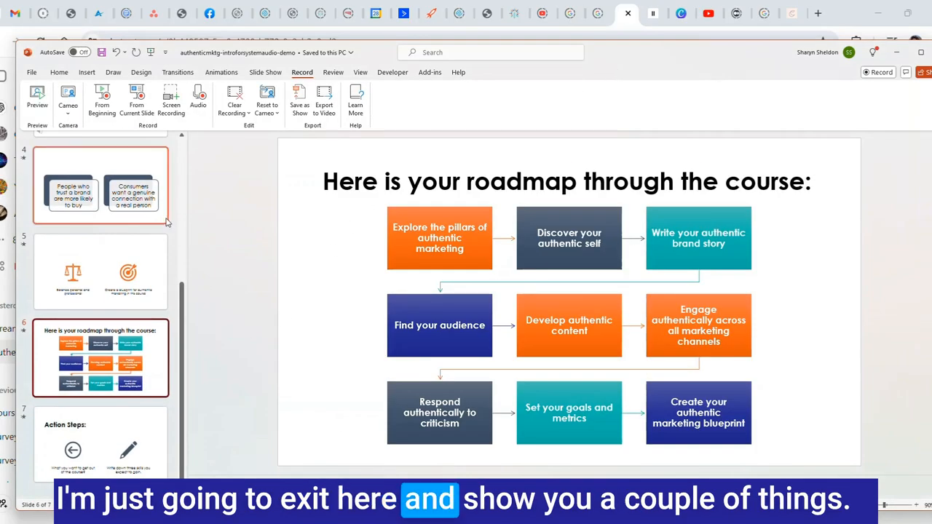
scroll("up", 3)
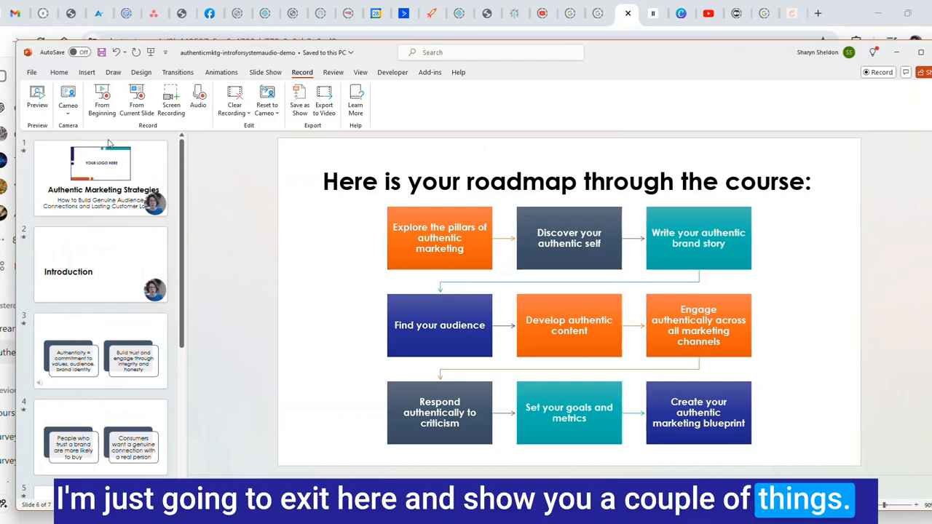
left_click(100, 178)
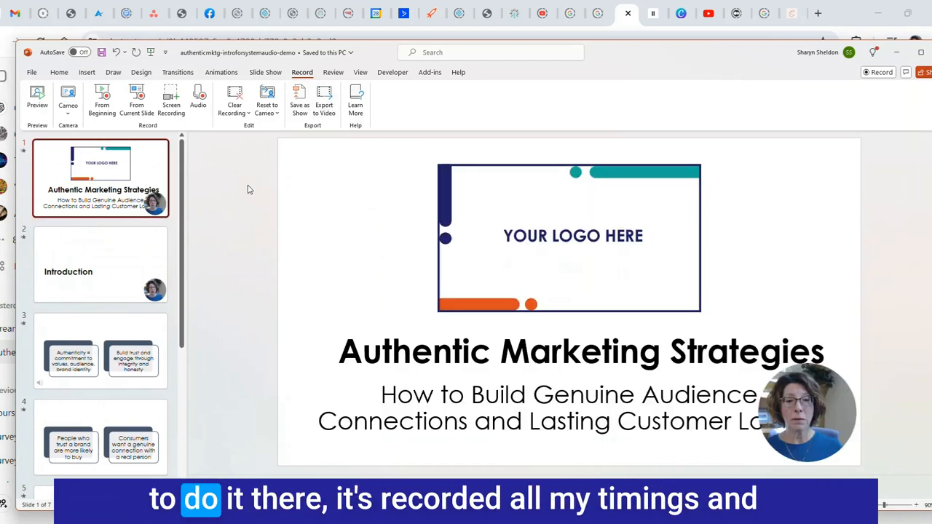
mouse_move(296, 208)
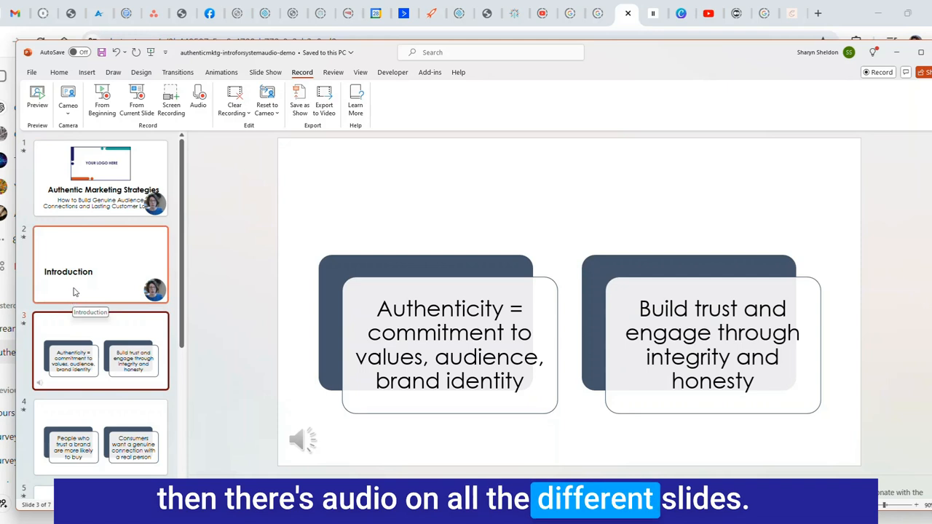
left_click(101, 178)
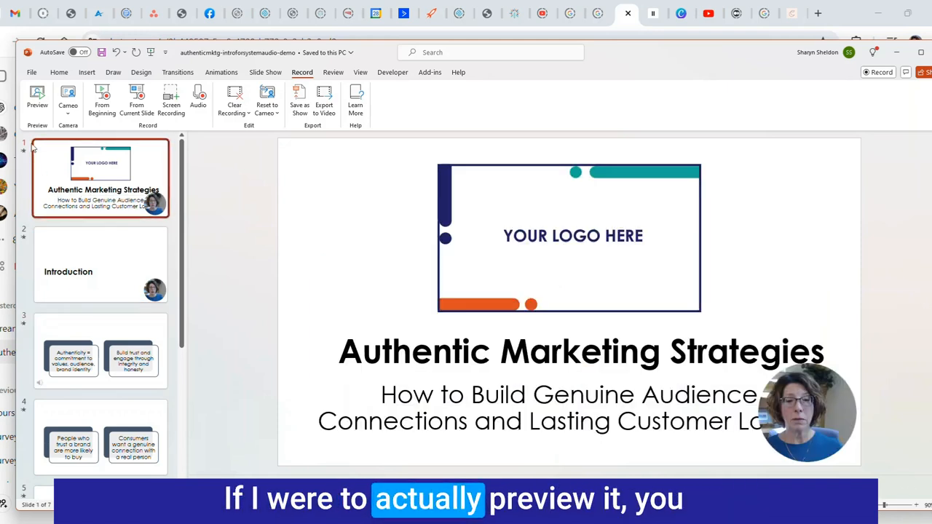
mouse_move(37, 98)
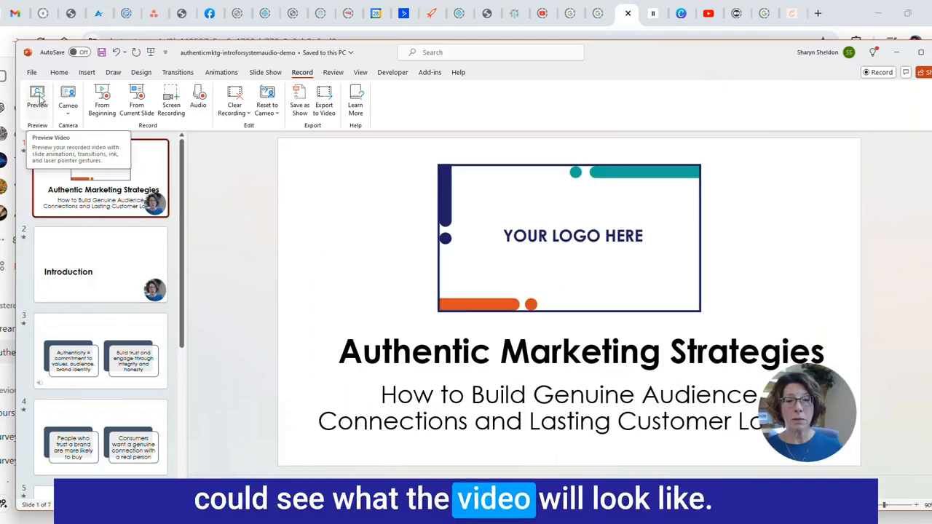
Step: Preview the recorded slides, then select and deselect the SmartArt diagram on slide 3
left_click(37, 99)
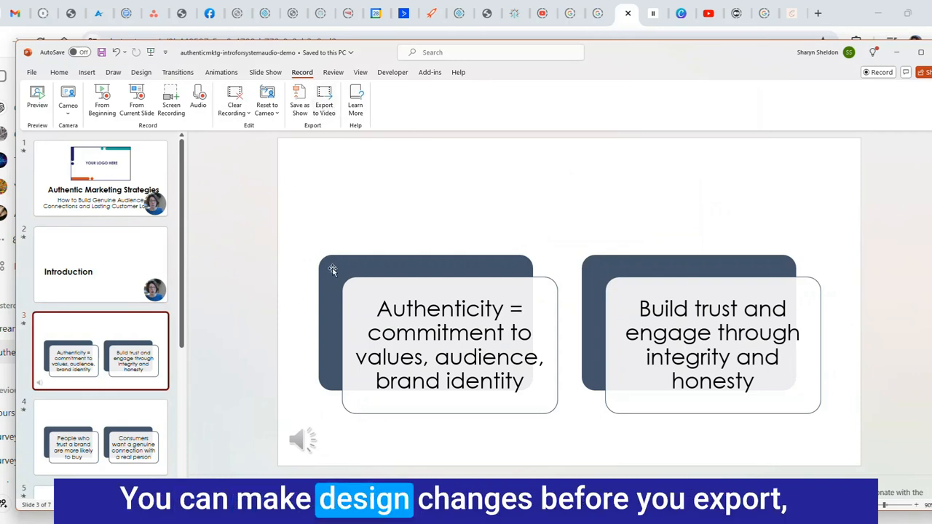
left_click(426, 324)
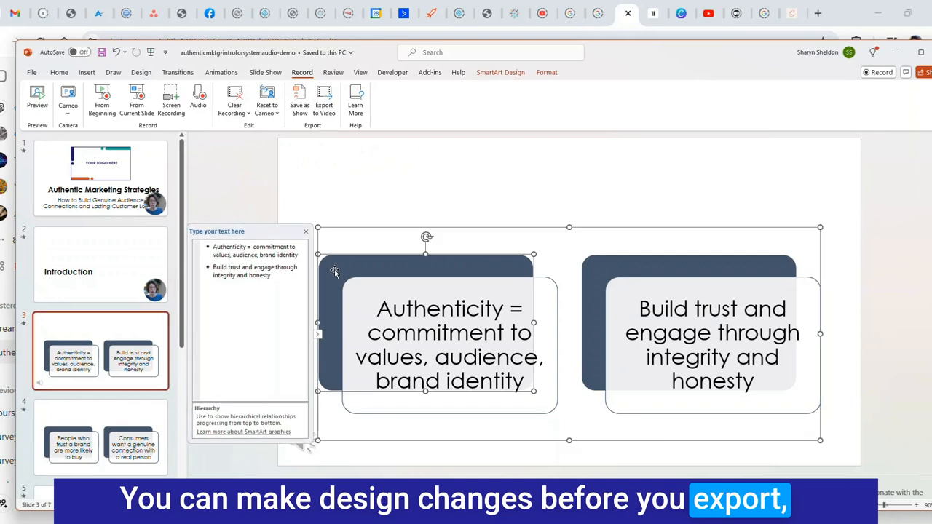
left_click(393, 202)
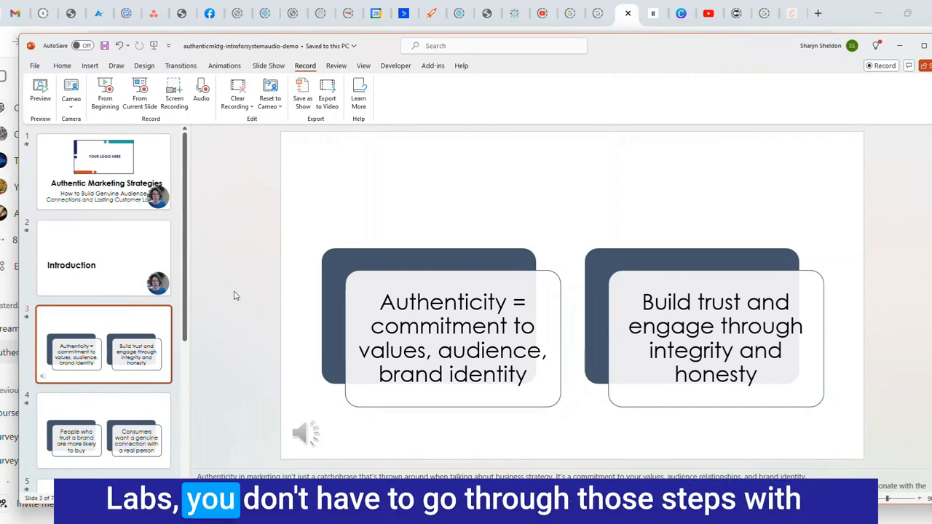
mouse_move(245, 337)
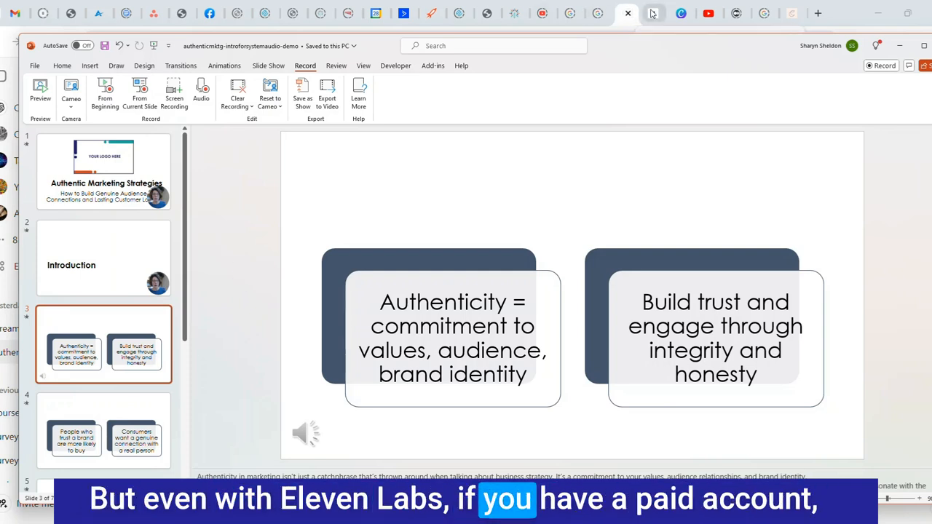
Step: Switch to the ElevenLabs Speech Synthesis tab with the introduction script and Matilda voice
left_click(653, 13)
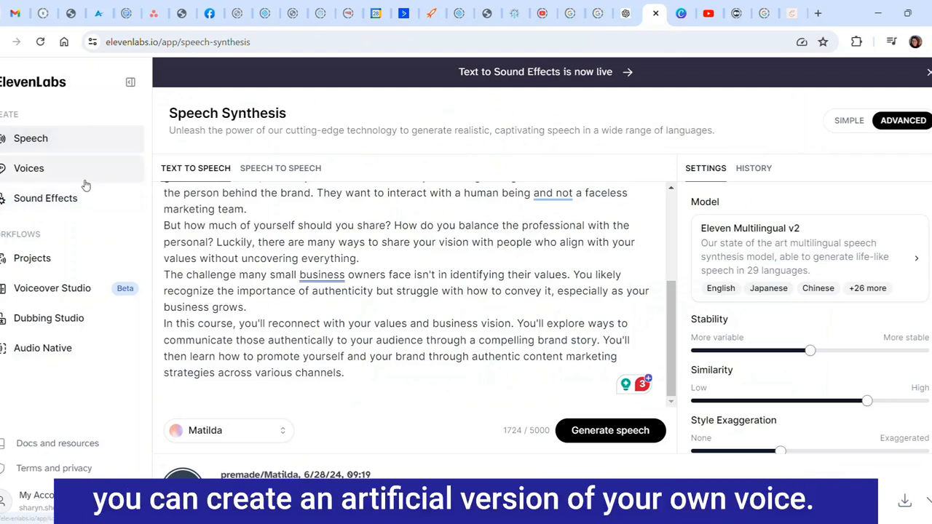
mouse_move(64, 401)
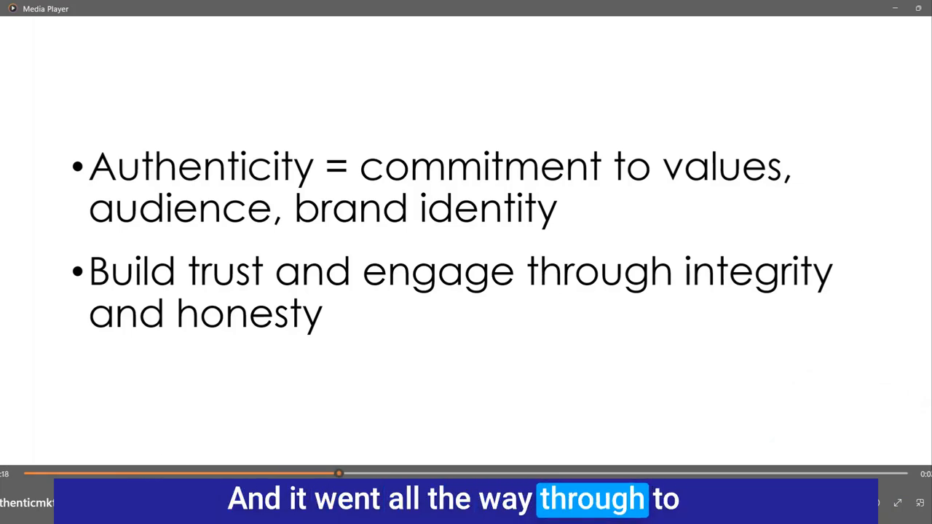
Step: Play the exported course MP4 in Media Player through the authenticity slide
left_click(873, 474)
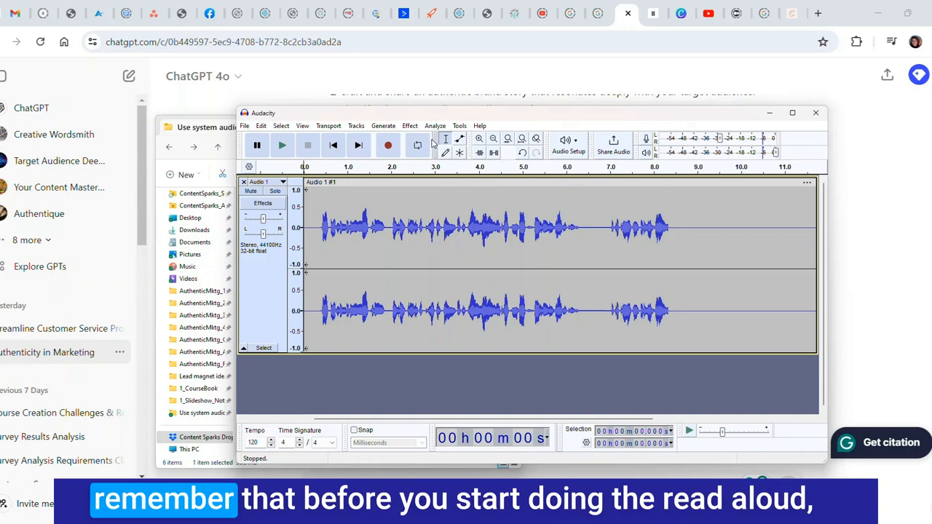
mouse_move(367, 129)
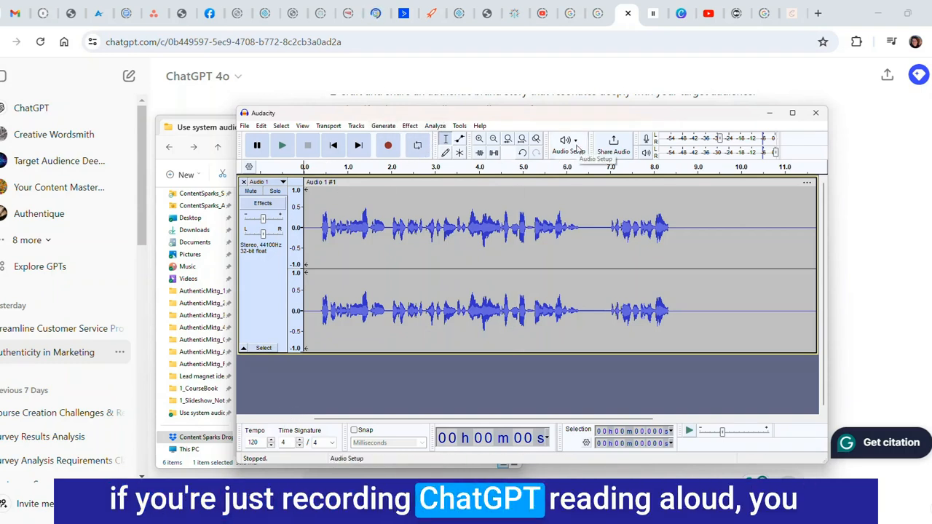
Step: Drag the Audacity window with the narration waveform slightly upward
left_click(568, 145)
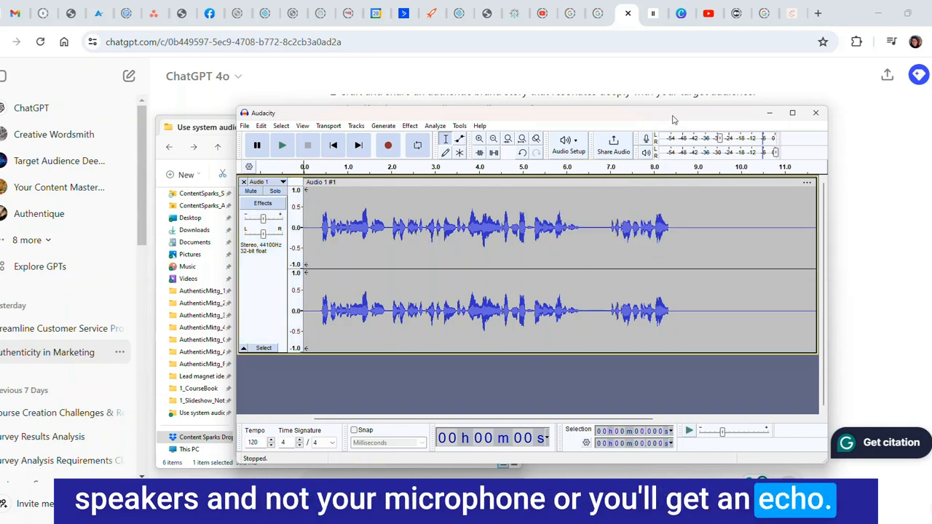
left_click_drag(670, 113, 669, 102)
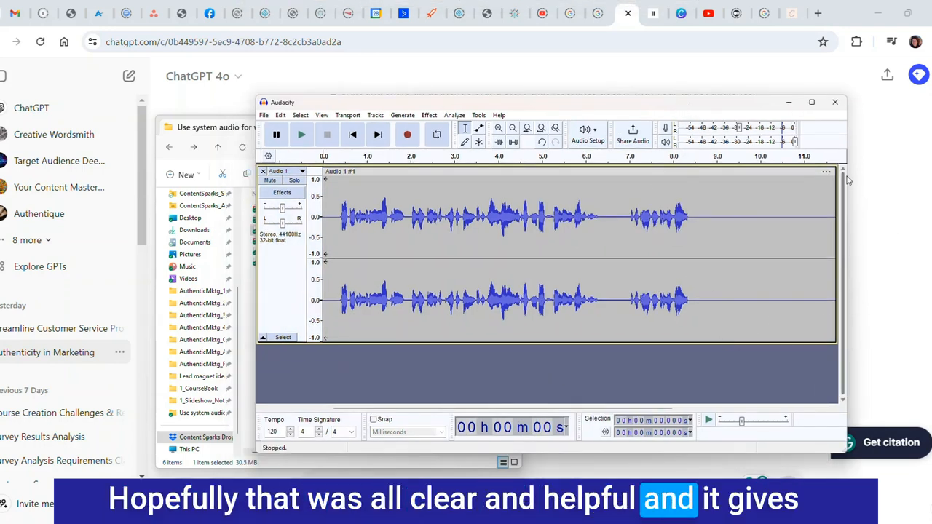
mouse_move(891, 213)
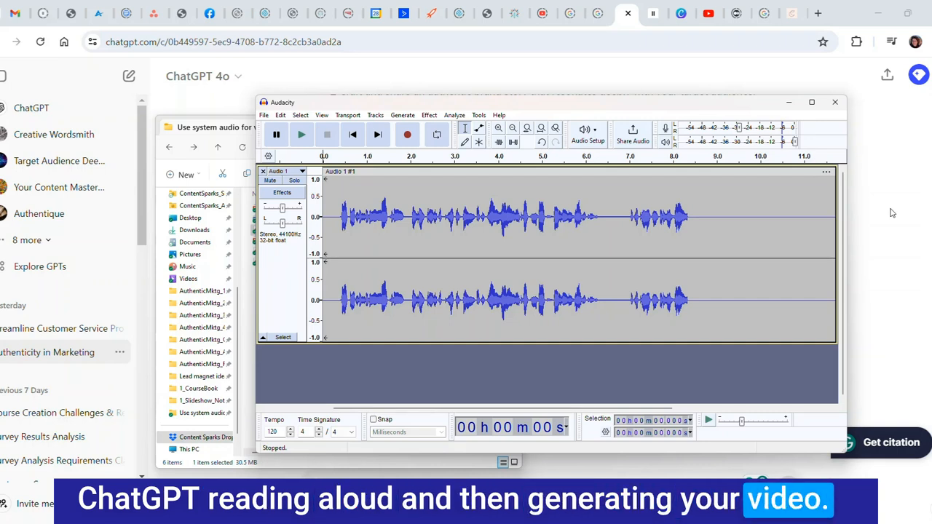
mouse_move(913, 223)
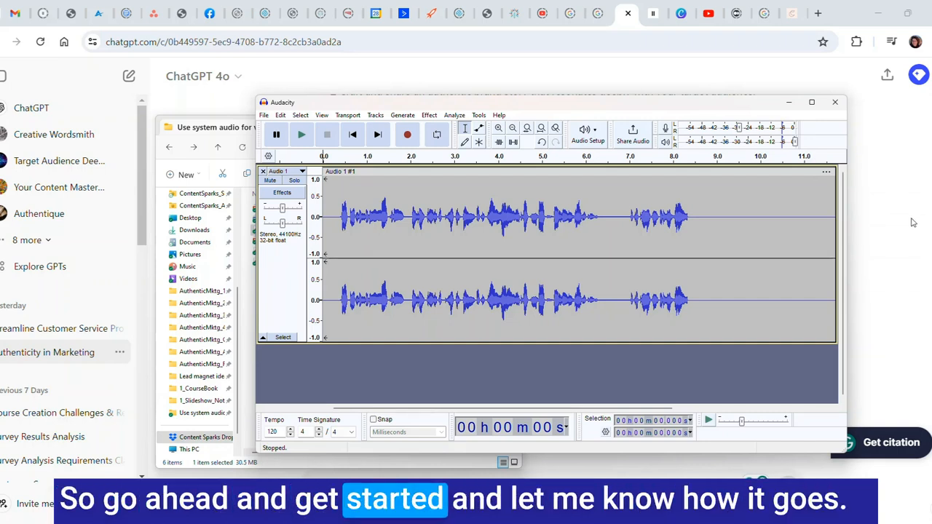